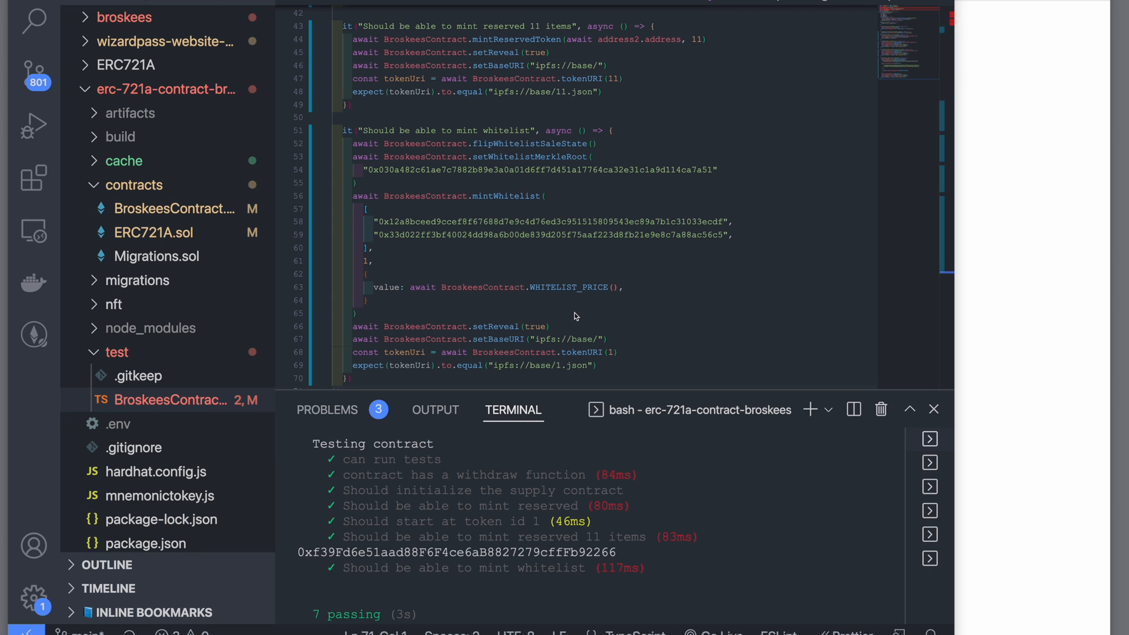
- Open BroskeesContract.sol and scroll down to mintWhitelist and its modifiers
{"action": "left_click", "coordinate": [173, 209]}
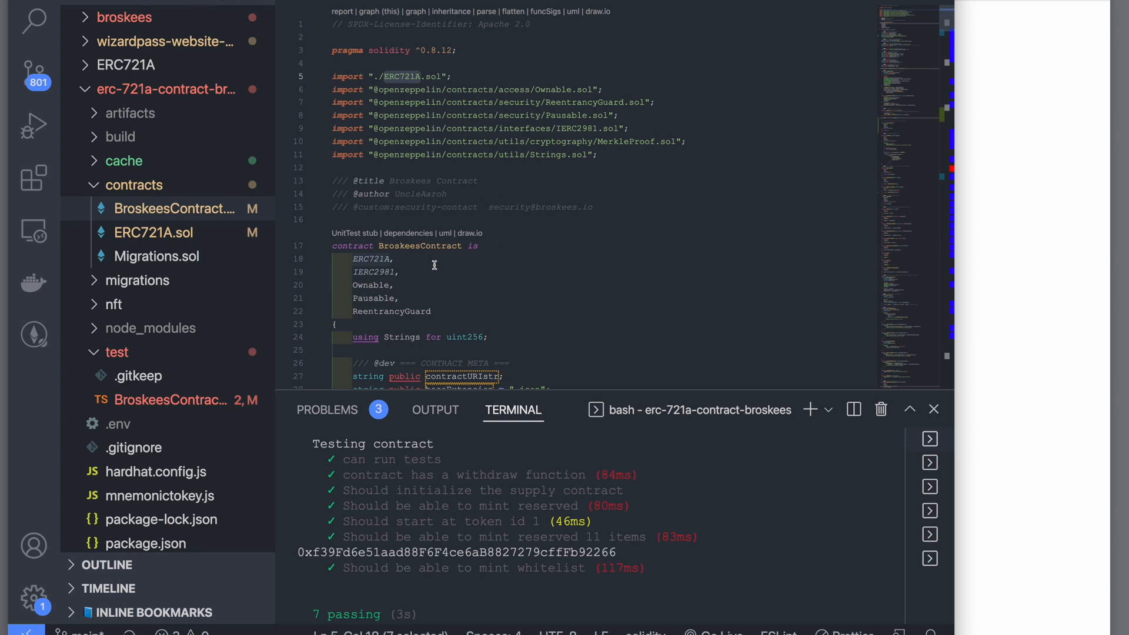
{"action": "left_click", "coordinate": [423, 76]}
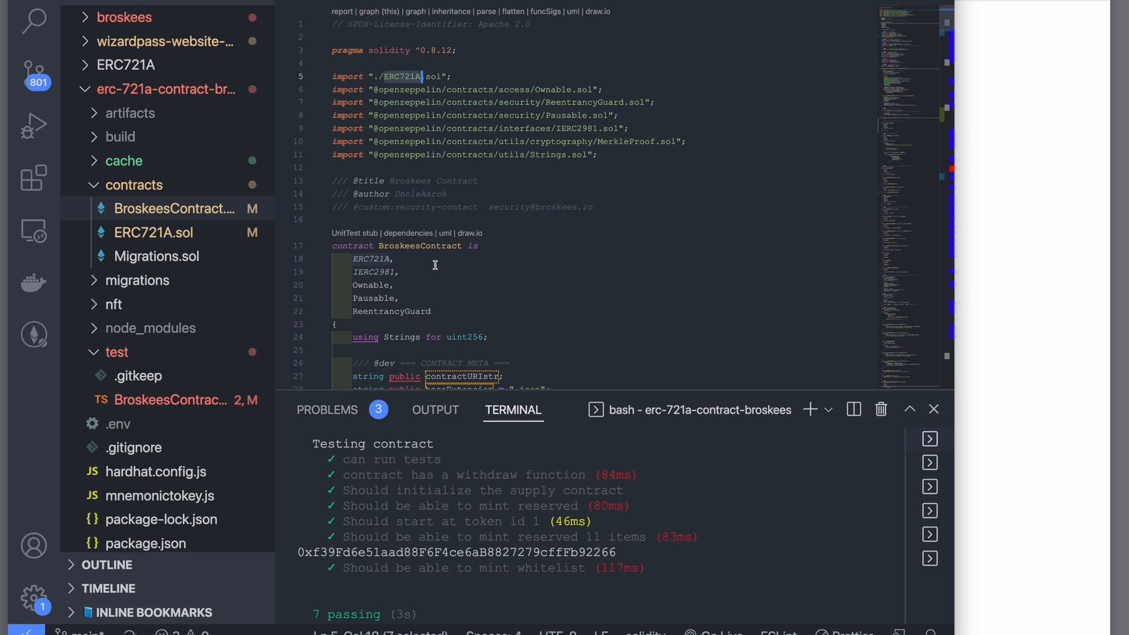
{"action": "scroll", "scroll_direction": "down", "scroll_amount": 3}
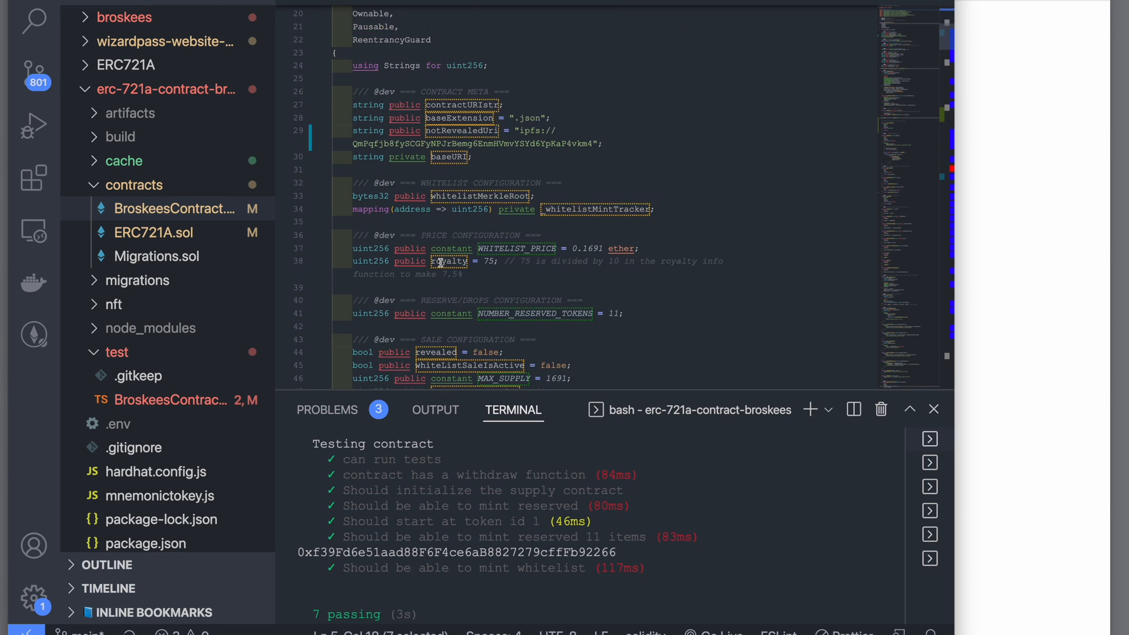
{"action": "scroll", "scroll_direction": "down", "scroll_amount": 3}
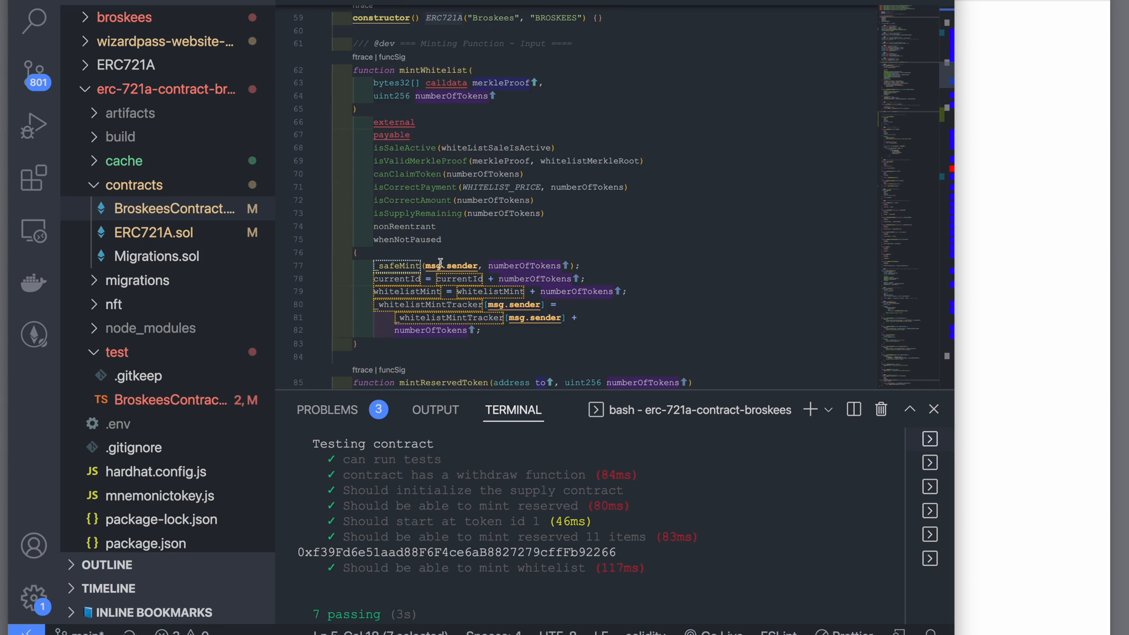
{"action": "scroll", "scroll_direction": "down", "scroll_amount": 3}
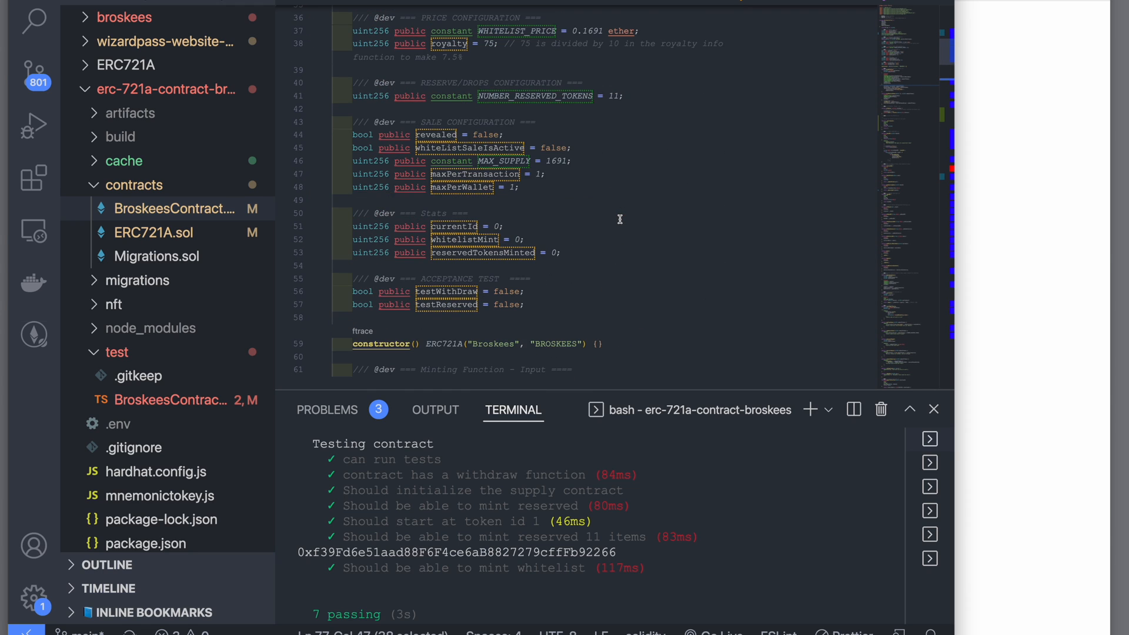
{"action": "scroll", "scroll_direction": "down", "scroll_amount": 3}
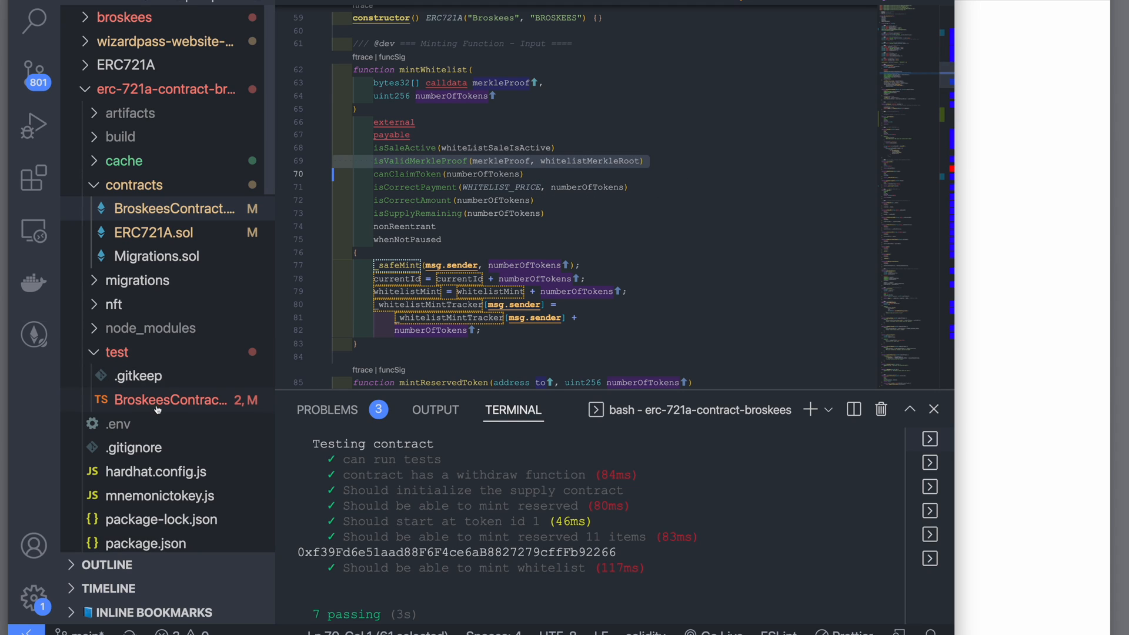
- Select the flipWhitelistSaleState call in the test and search the contract for 'flip'
{"action": "left_click", "coordinate": [170, 400]}
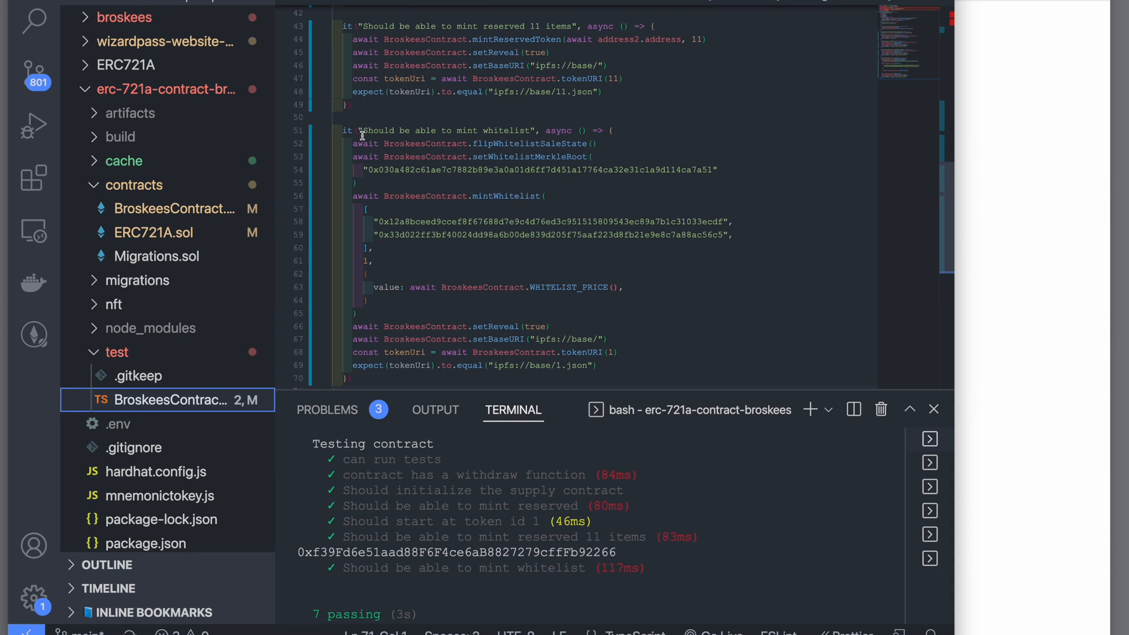
{"action": "triple_click", "coordinate": [468, 144]}
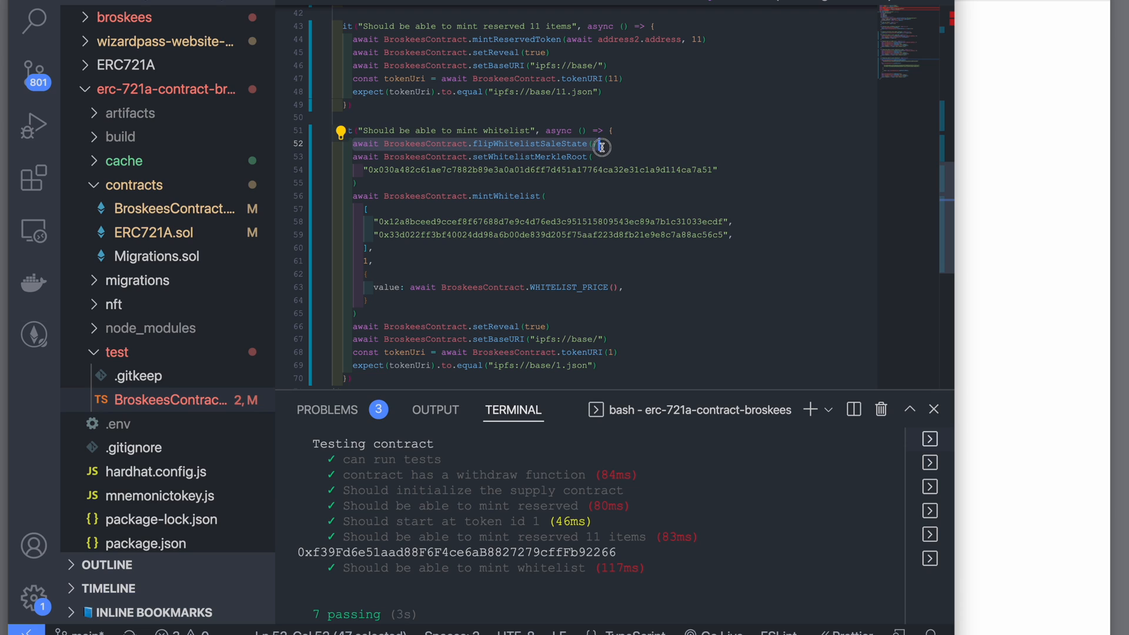
{"action": "left_click", "coordinate": [171, 209]}
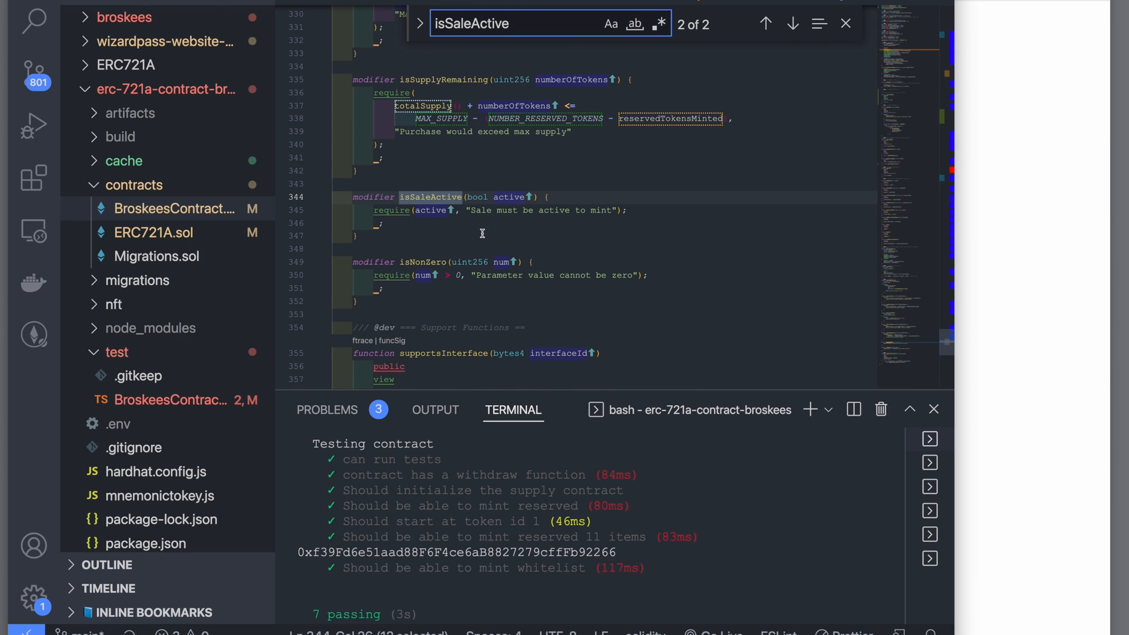
{"action": "left_click", "coordinate": [613, 210]}
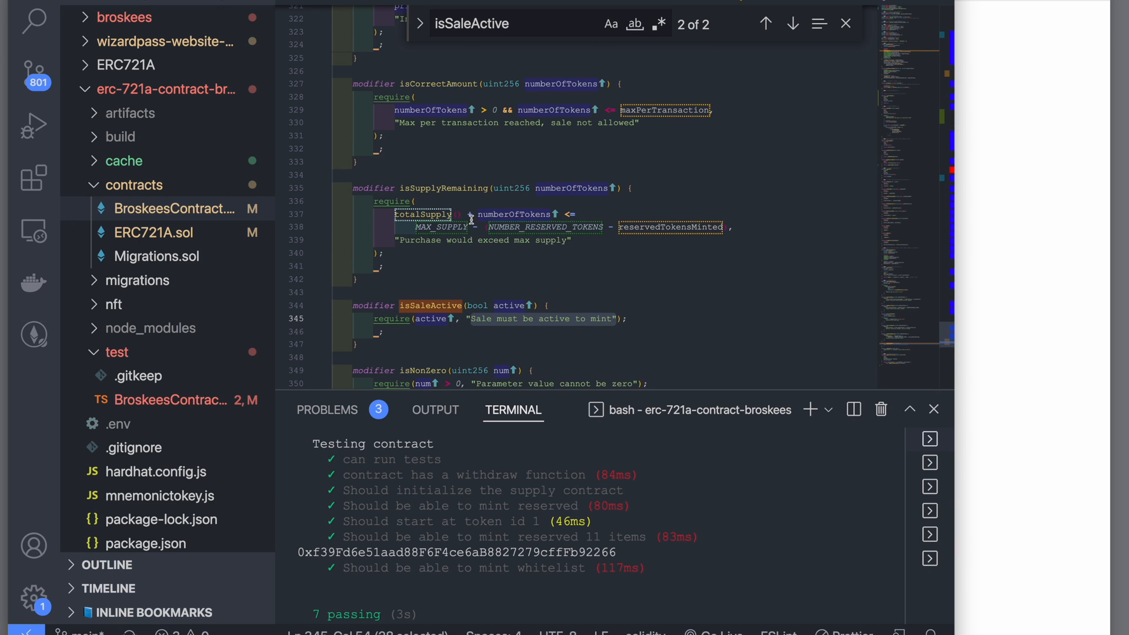
{"action": "type", "text": "flip"}
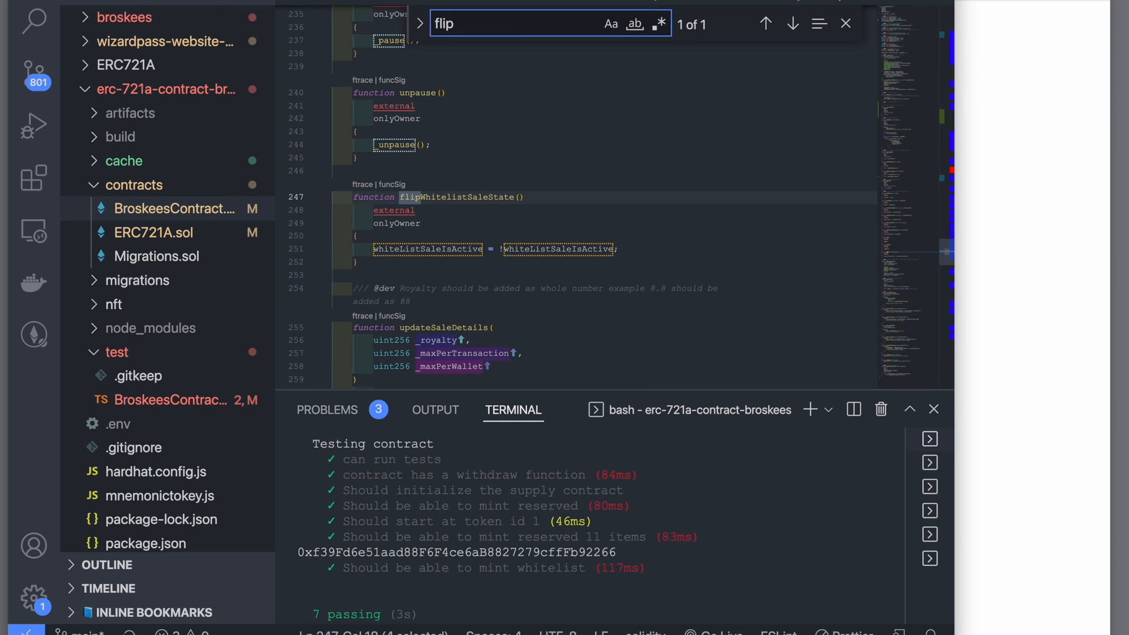
{"action": "double_click", "coordinate": [460, 197]}
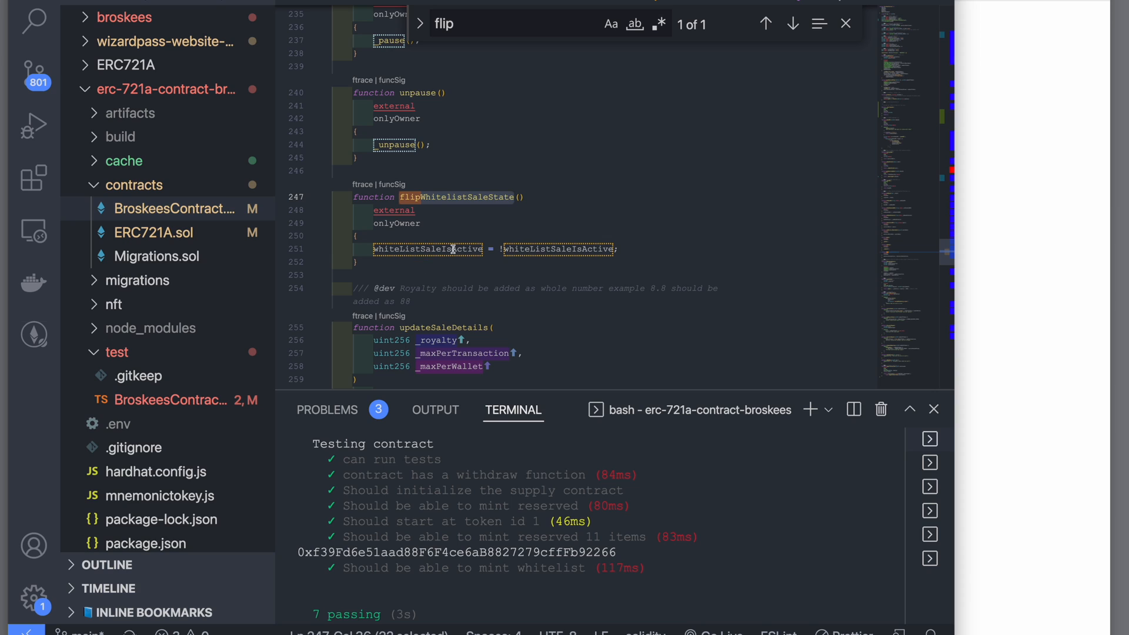
{"action": "left_click", "coordinate": [170, 400]}
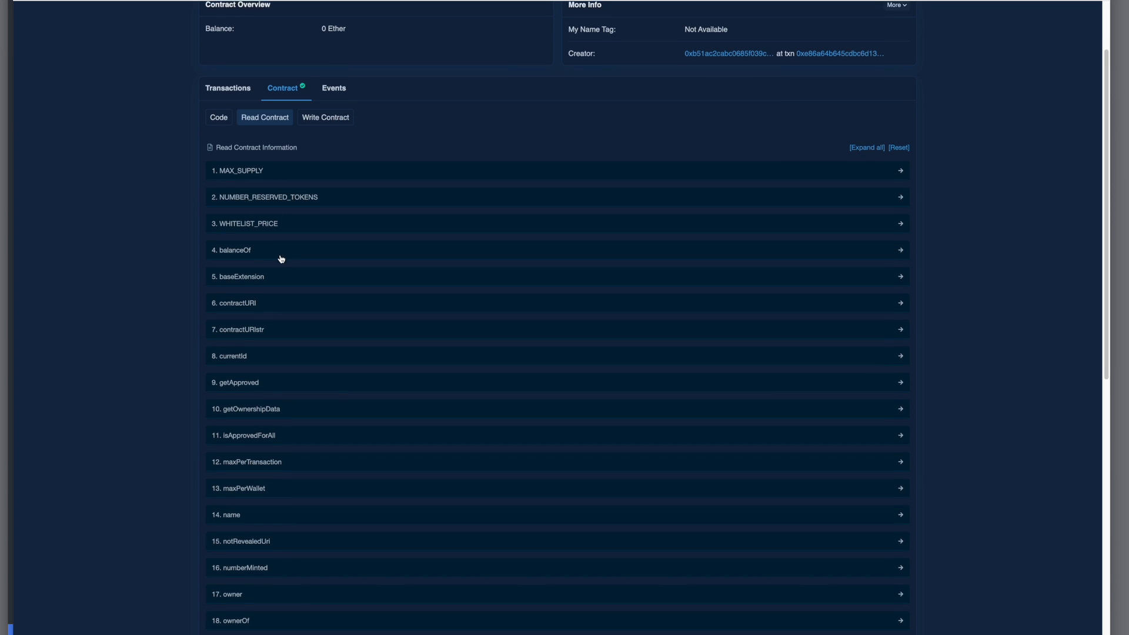
- Scroll through the deployed contract's Read Contract functions on Etherscan
{"action": "scroll", "scroll_direction": "down", "scroll_amount": 3}
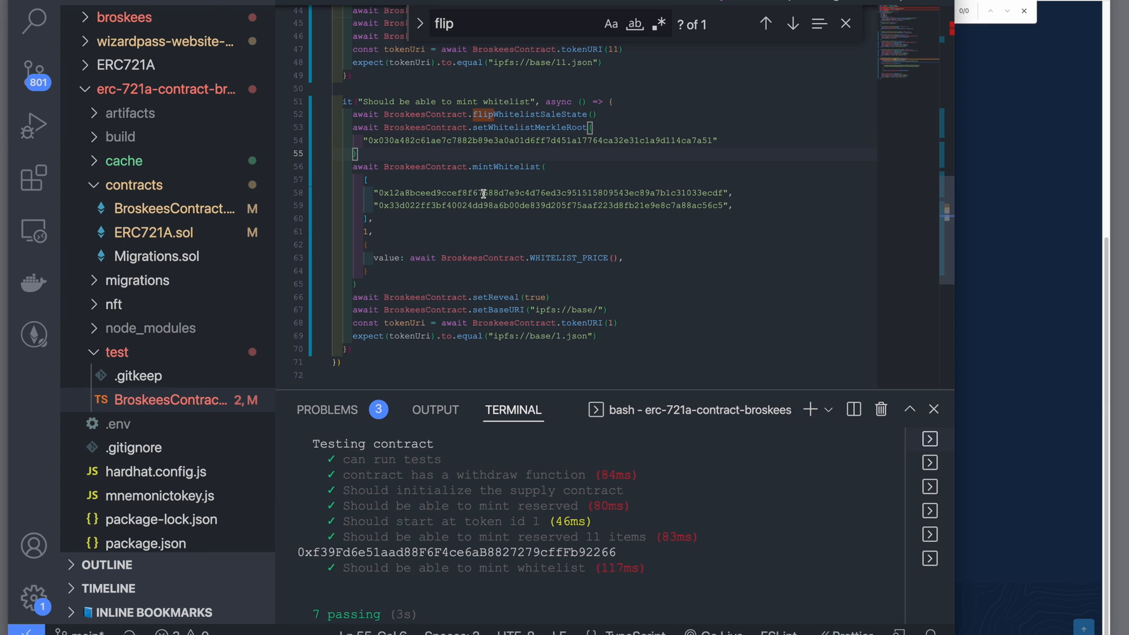
- Comment out the whitelist test's mint lines following flipWhitelistSaleState
{"action": "left_click", "coordinate": [641, 115]}
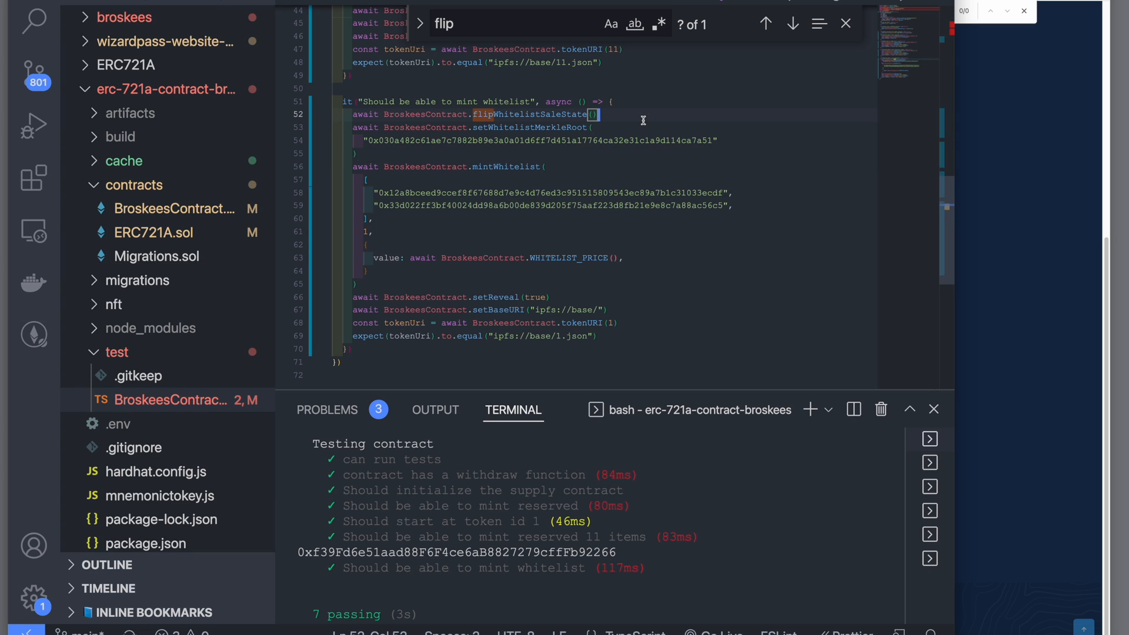
{"action": "left_click_drag", "start_coordinate": [599, 114], "coordinate": [644, 323]}
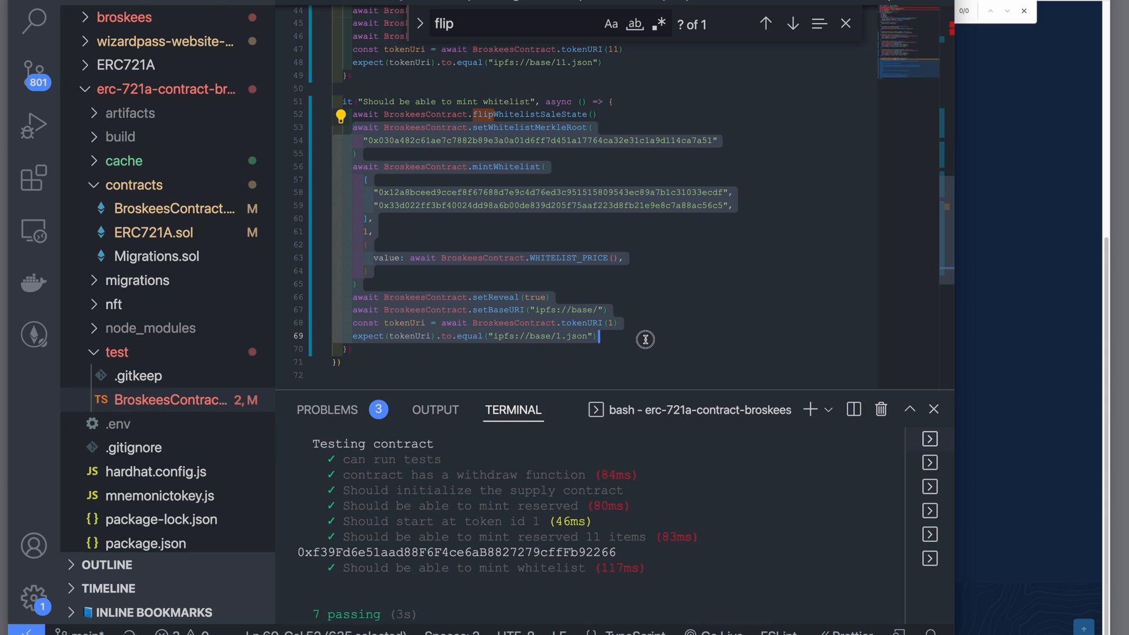
{"action": "key", "text": "ctrl+/"}
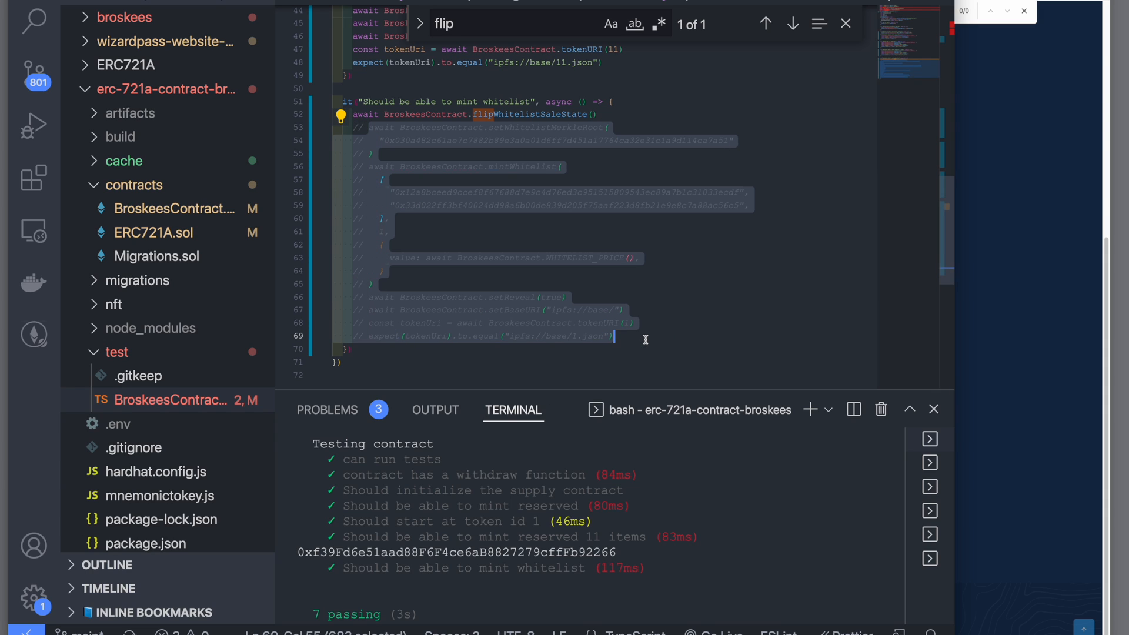
- Add expect(true).to.equal(true) and console.log(owner.address) below the sale-state flip
{"action": "key", "text": "enter"}
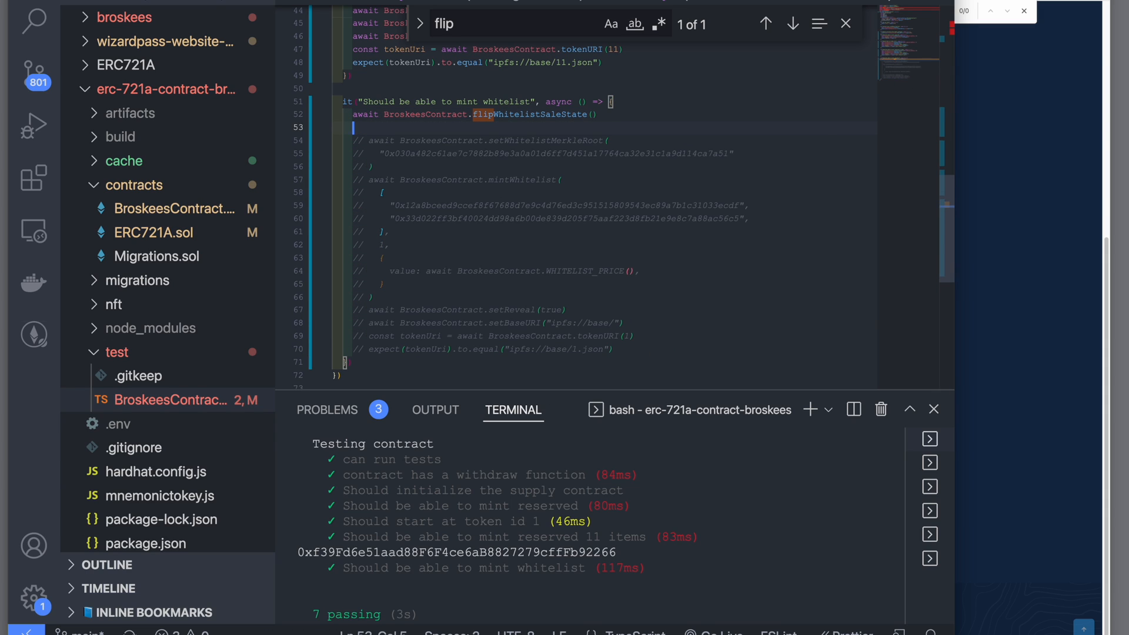
{"action": "type", "text": "expect(true"}
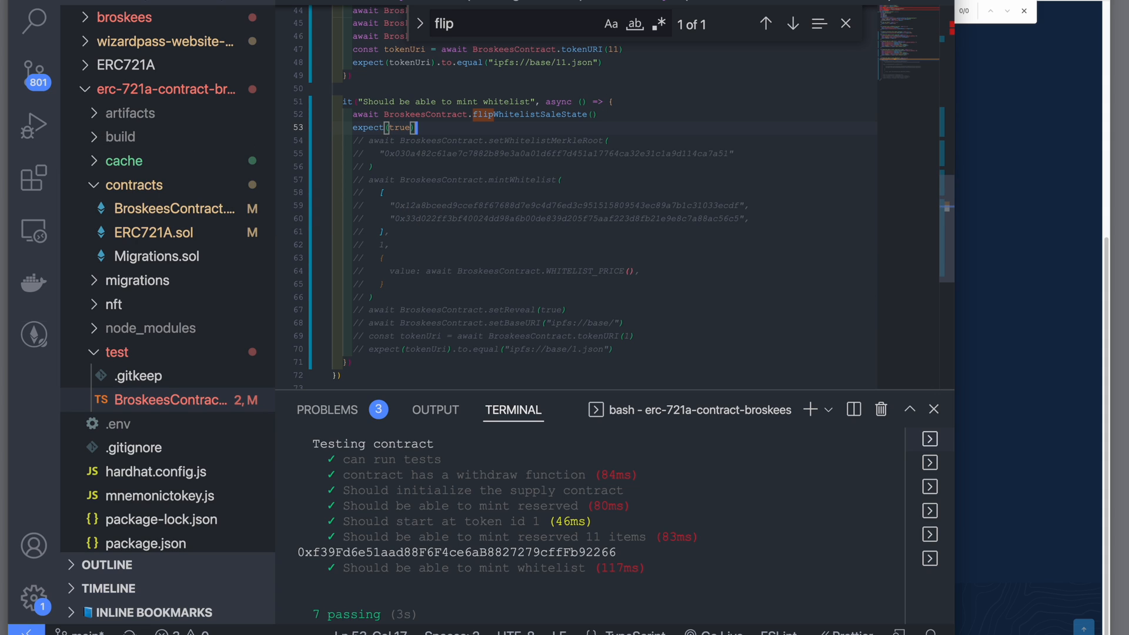
{"action": "type", "text": ").to.equal()"}
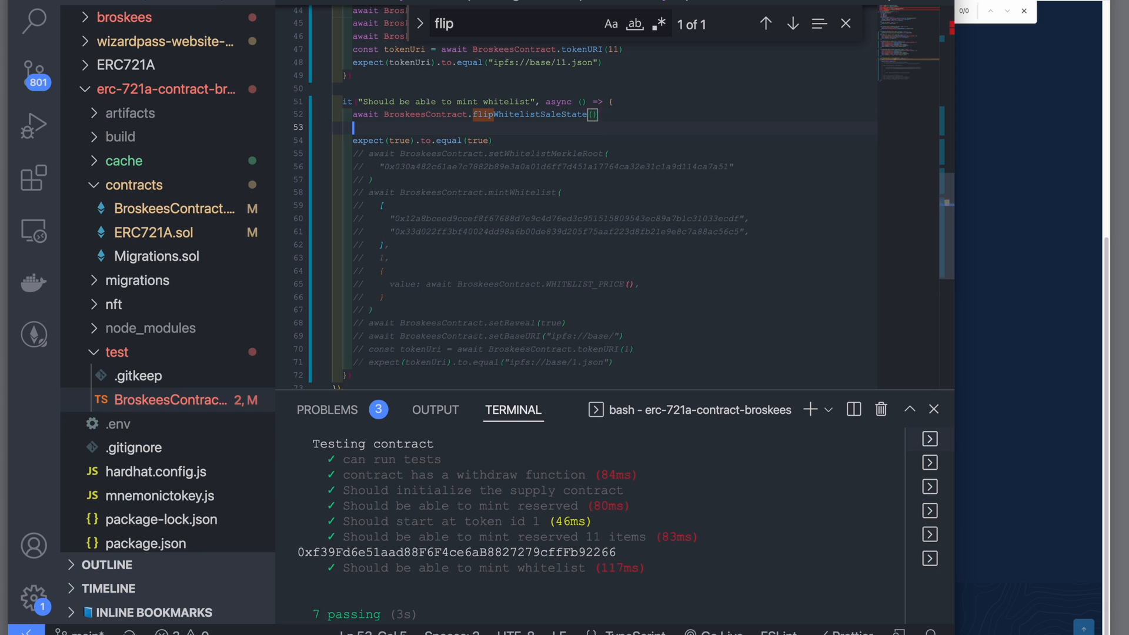
{"action": "type", "text": "console.log("}
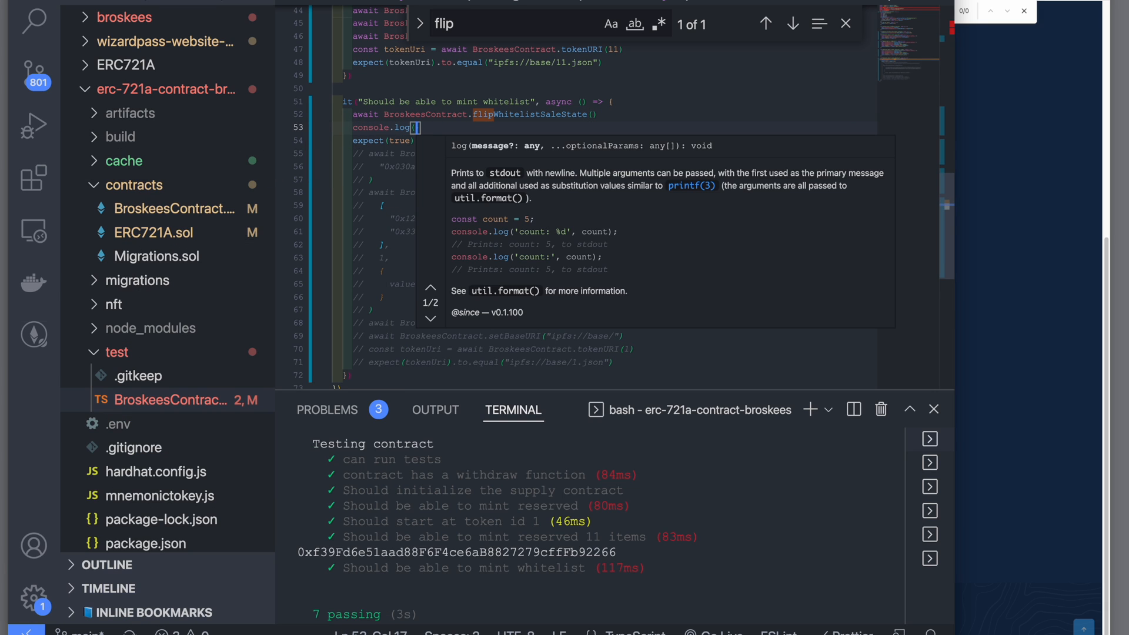
{"action": "type", "text": "owner"}
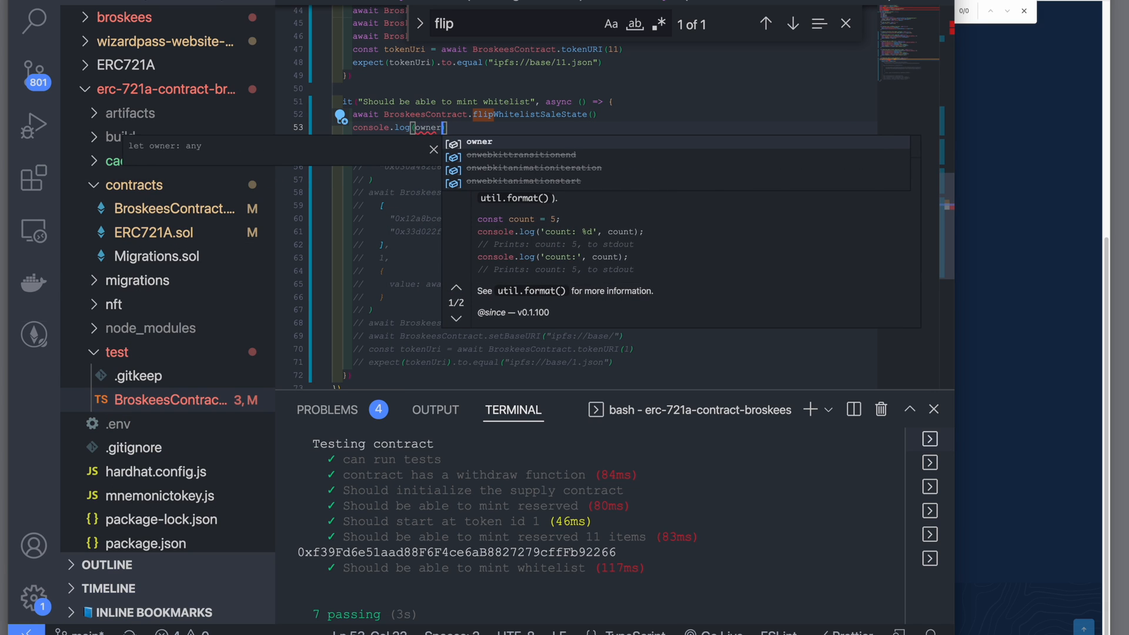
{"action": "type", "text": ".address"}
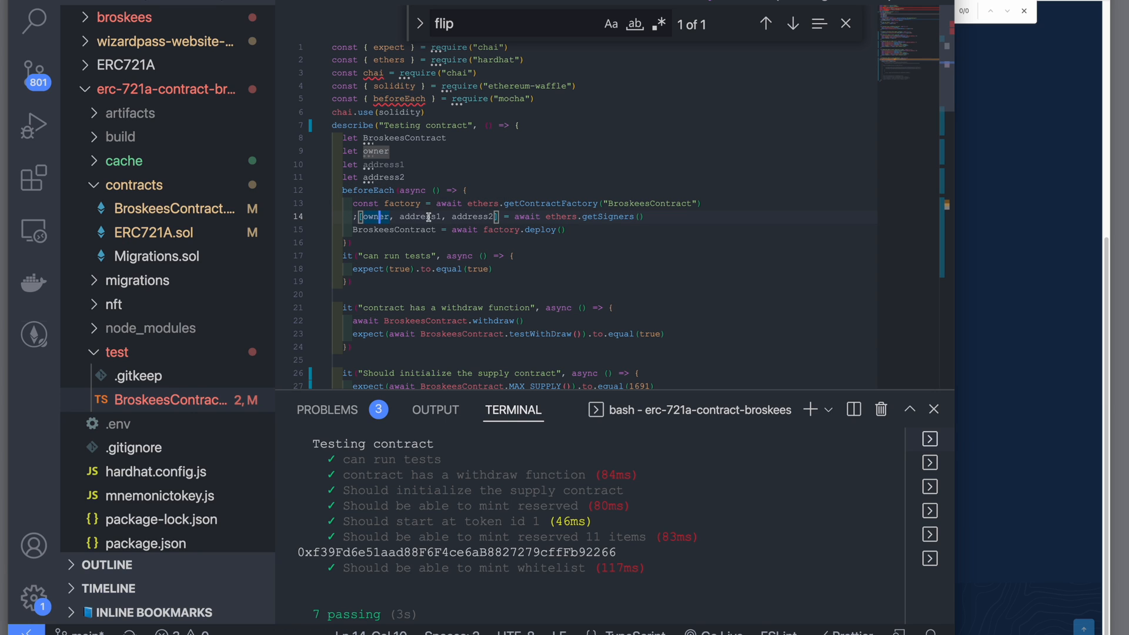
{"action": "scroll", "scroll_direction": "down", "scroll_amount": 3}
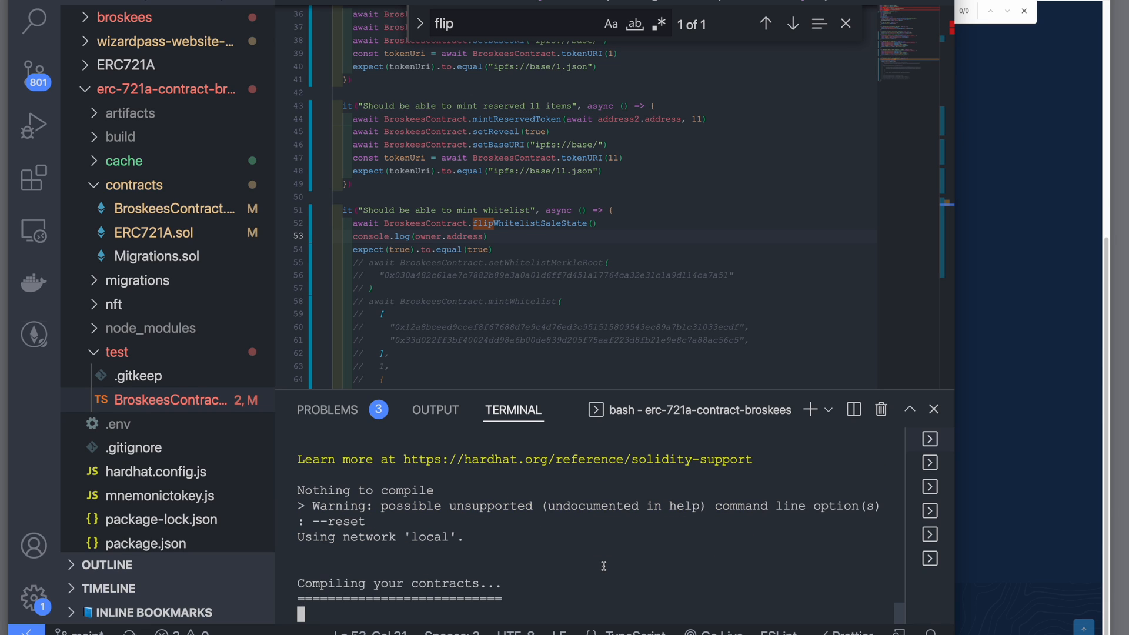
{"action": "mouse_move", "coordinate": [556, 566]}
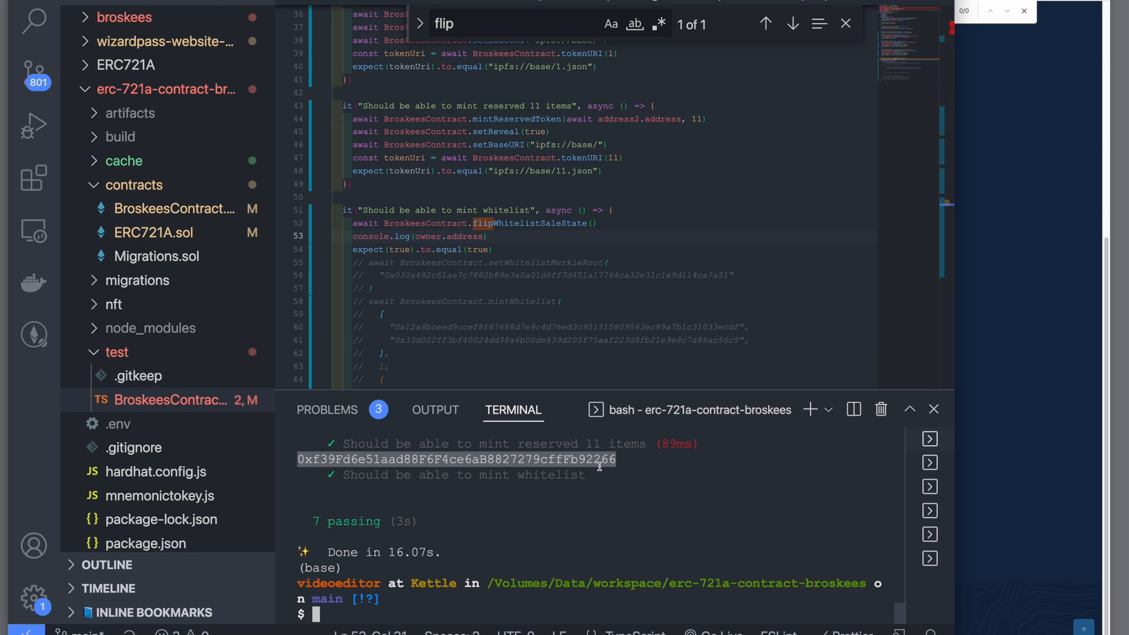
{"action": "mouse_move", "coordinate": [601, 469]}
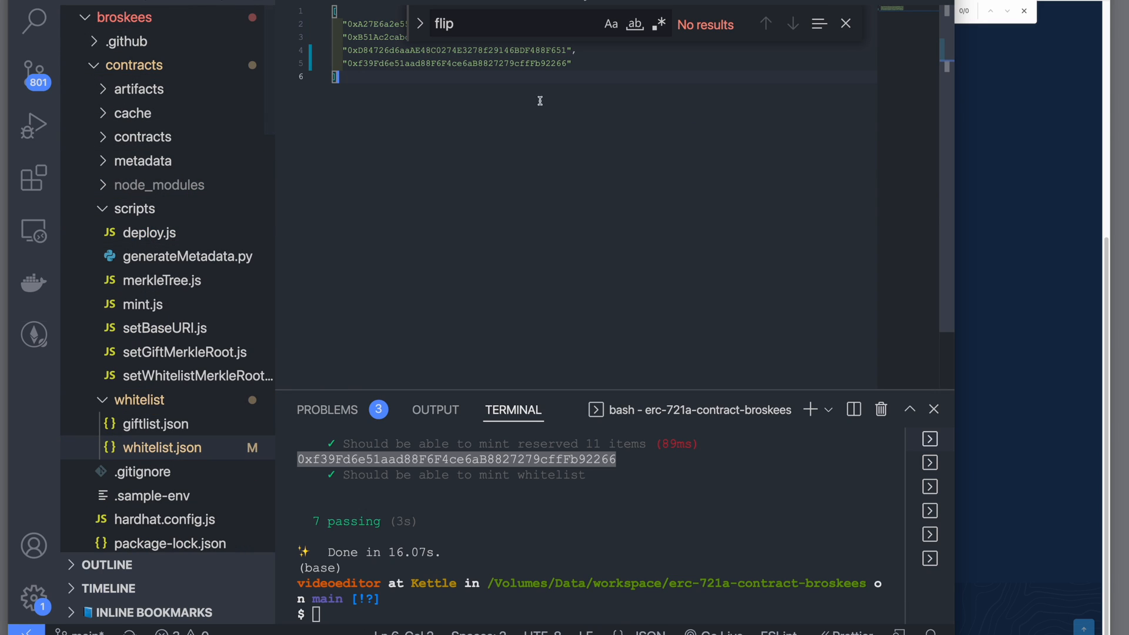
- Open whitelist.json from the broskees whitelist folder
{"action": "left_click", "coordinate": [162, 280]}
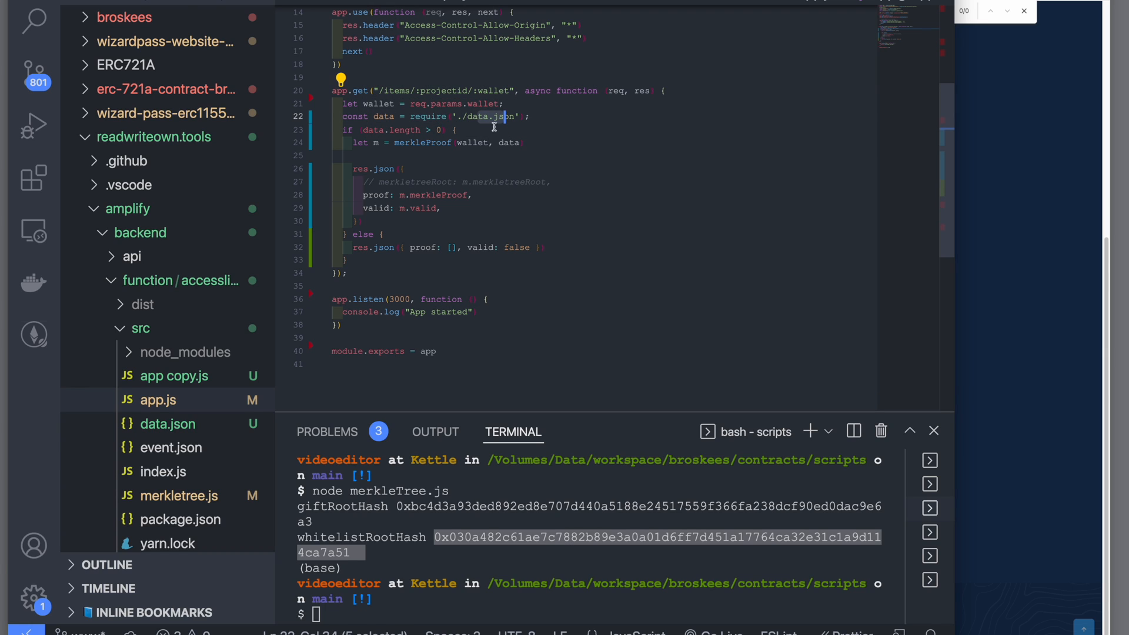
- Check the whitelist data file, then return to the test to write mintWhitelist
{"action": "left_click", "coordinate": [168, 424]}
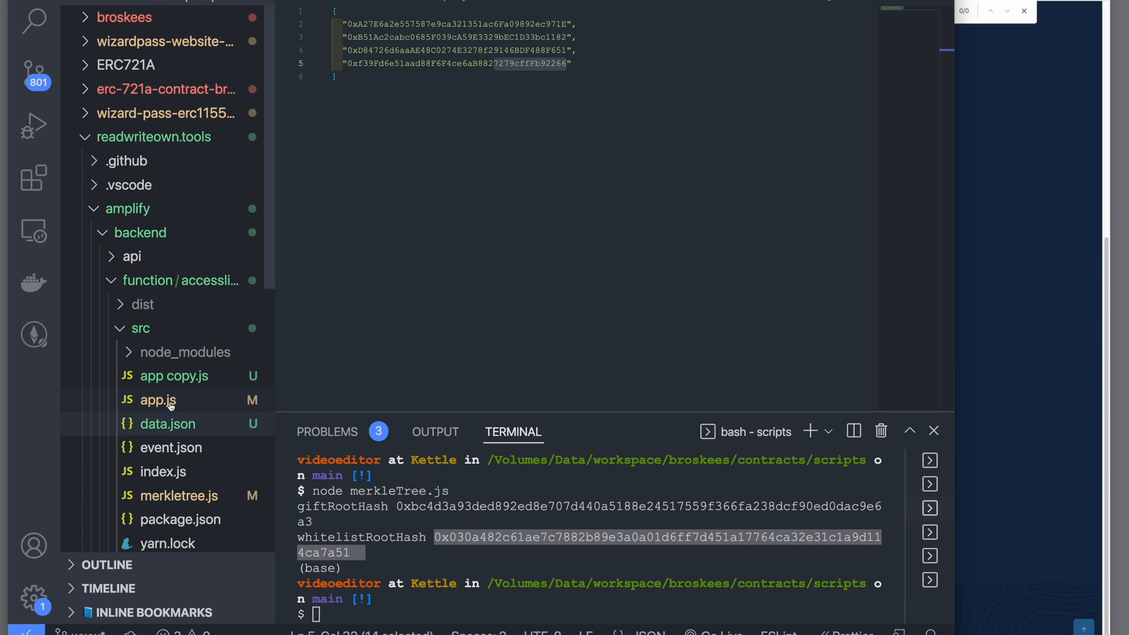
{"action": "left_click", "coordinate": [157, 400]}
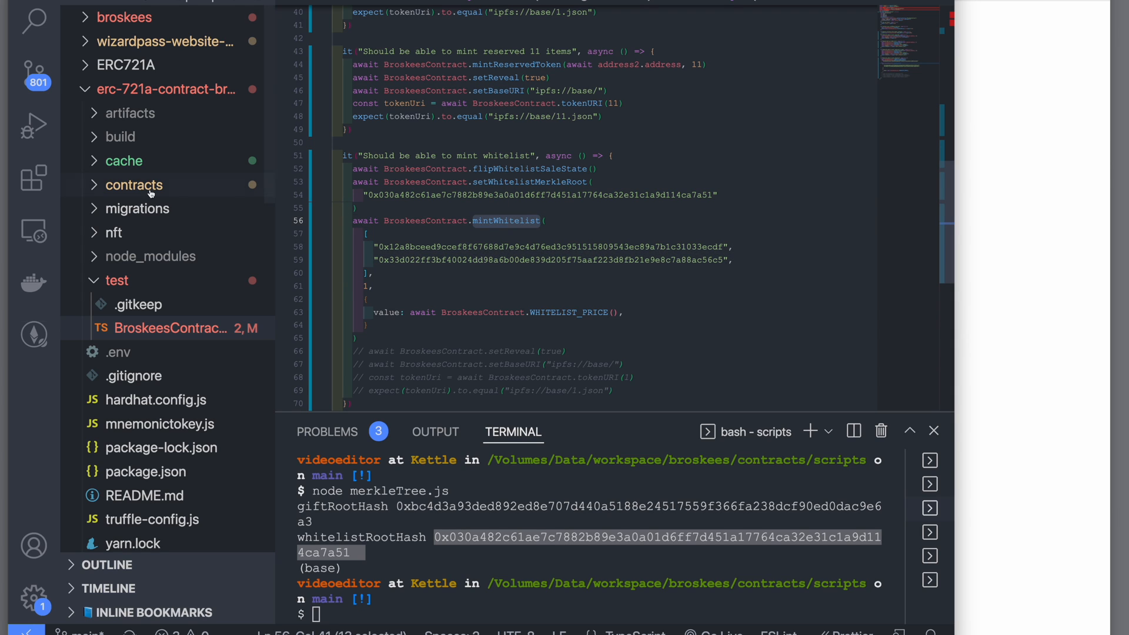
- Find mintWhitelist and canClaimToken in BroskeesContract.sol and select the isCorrectPayment modifier
{"action": "left_click", "coordinate": [134, 185]}
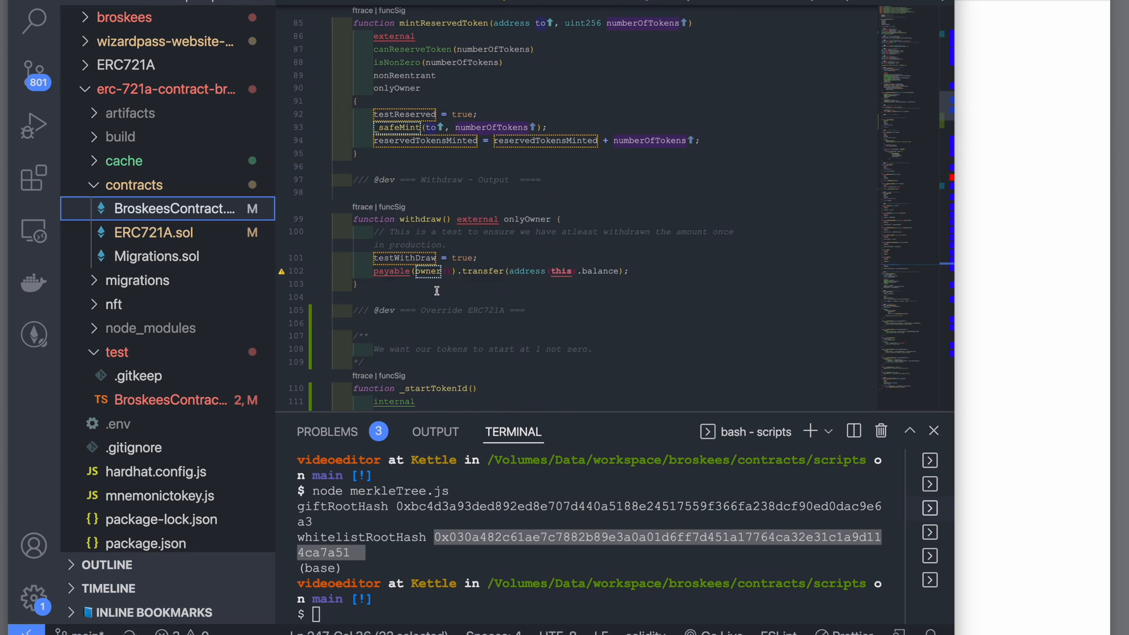
{"action": "type", "text": "mintwhi"}
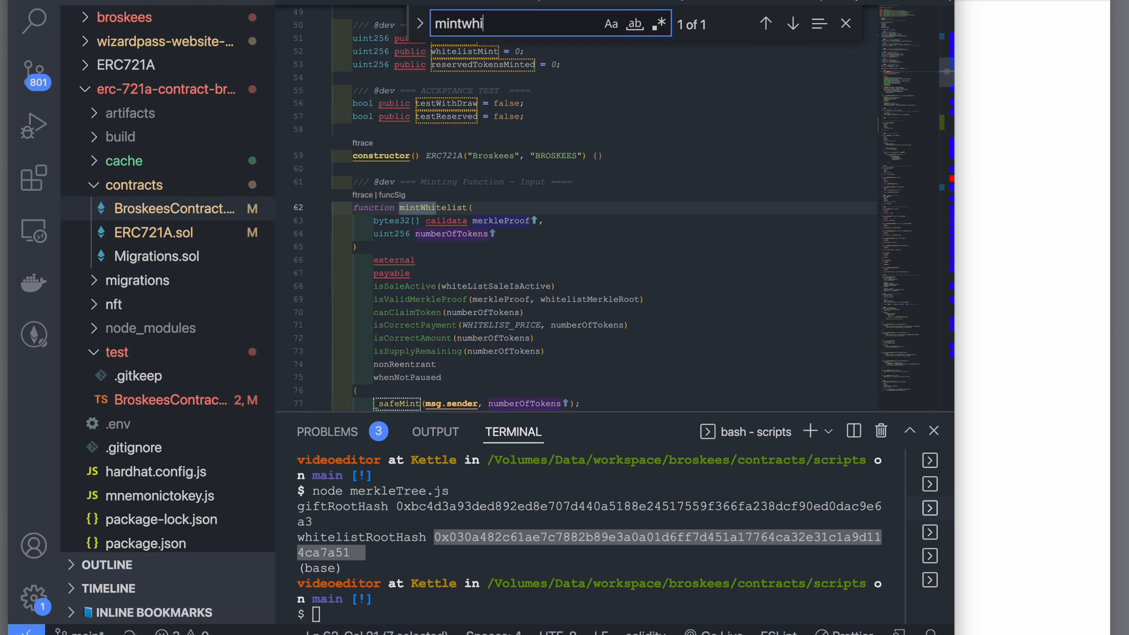
{"action": "type", "text": "t"}
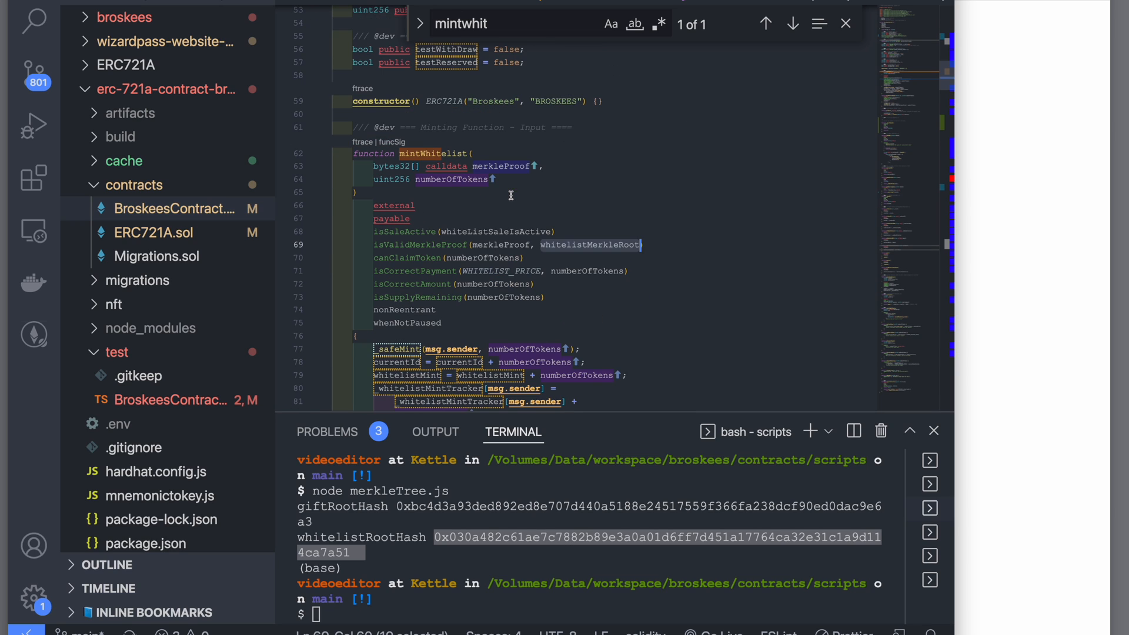
{"action": "scroll", "scroll_direction": "down", "scroll_amount": 3}
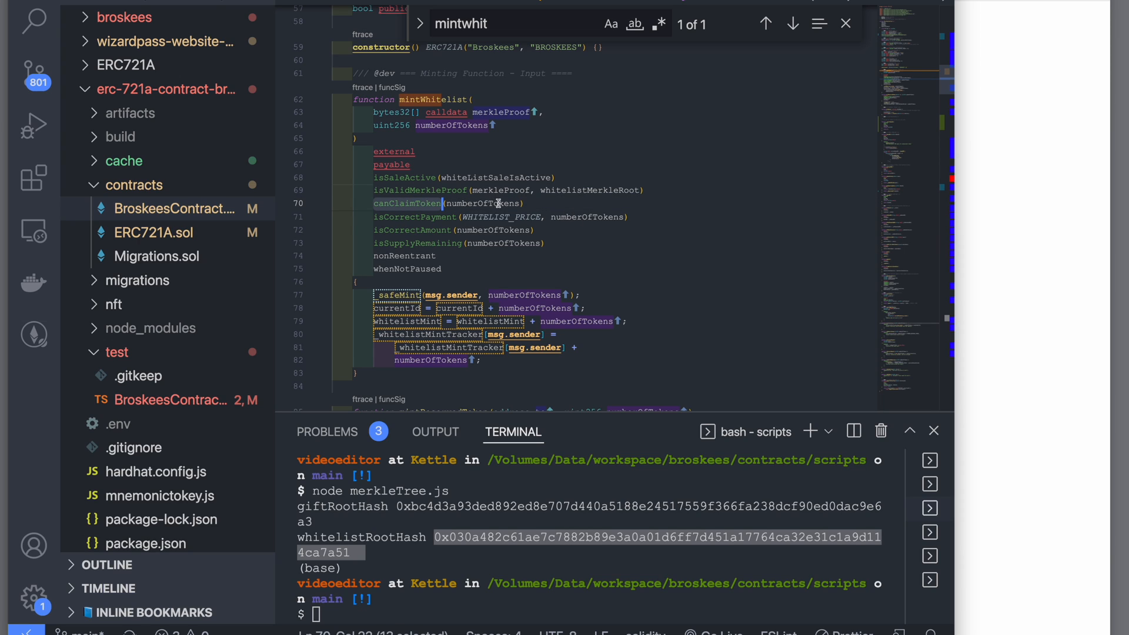
{"action": "type", "text": "canClaimToken"}
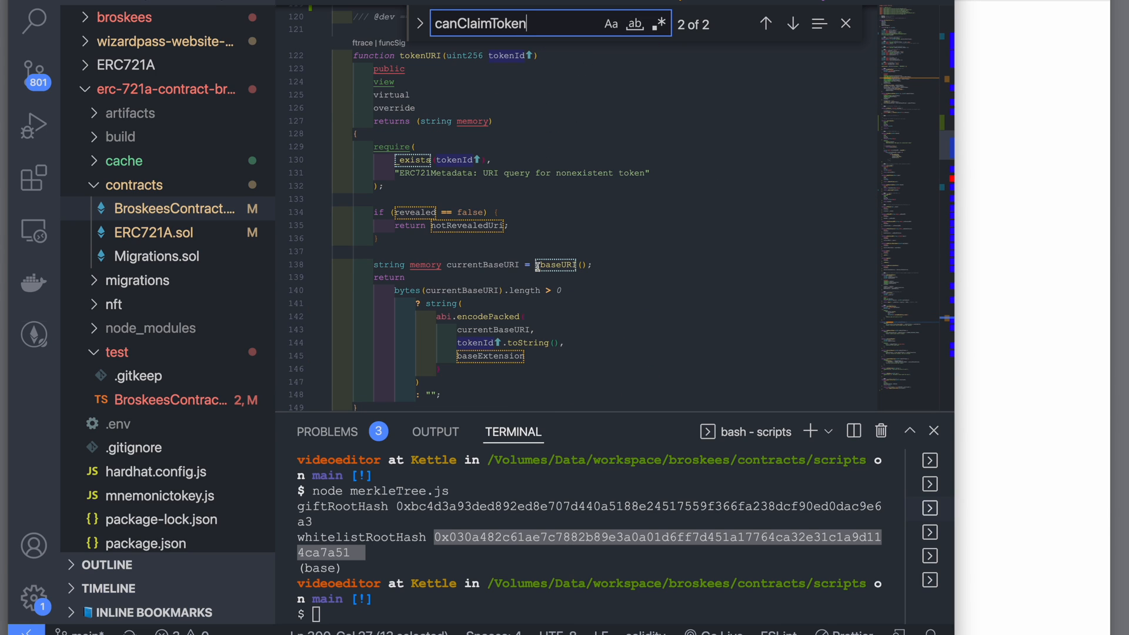
{"action": "type", "text": "mintwhit"}
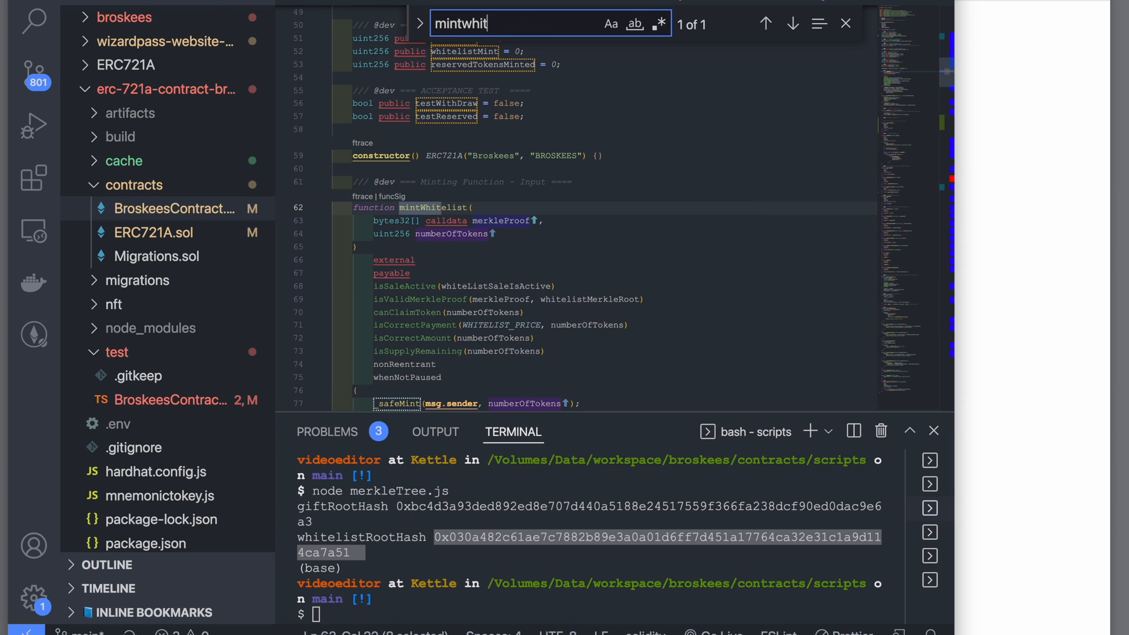
{"action": "type", "text": "e"}
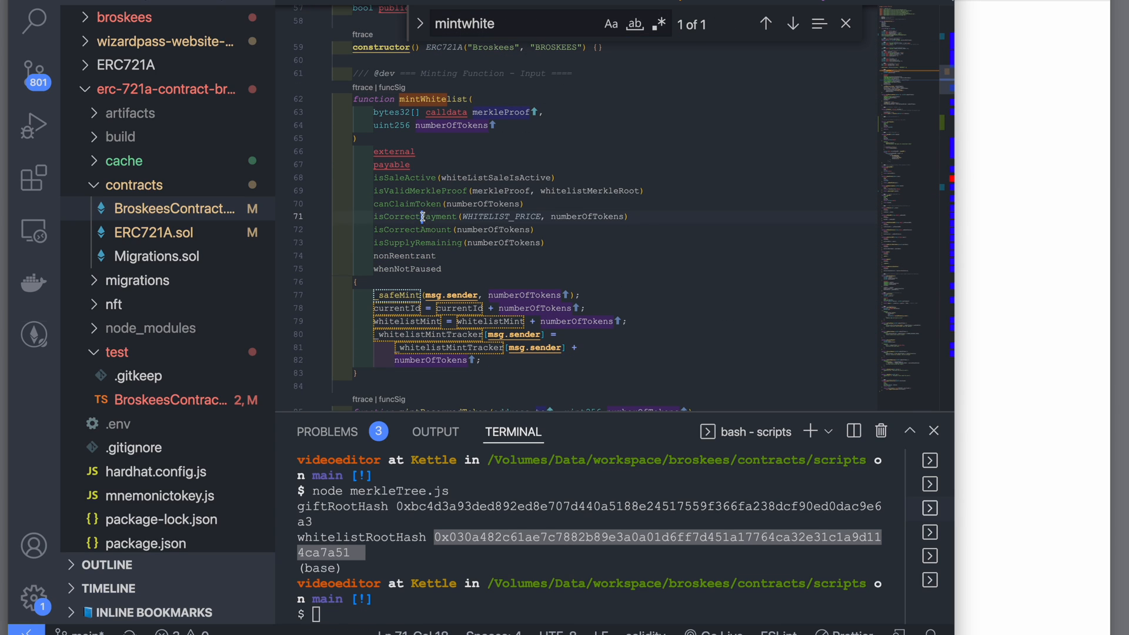
{"action": "double_click", "coordinate": [412, 216]}
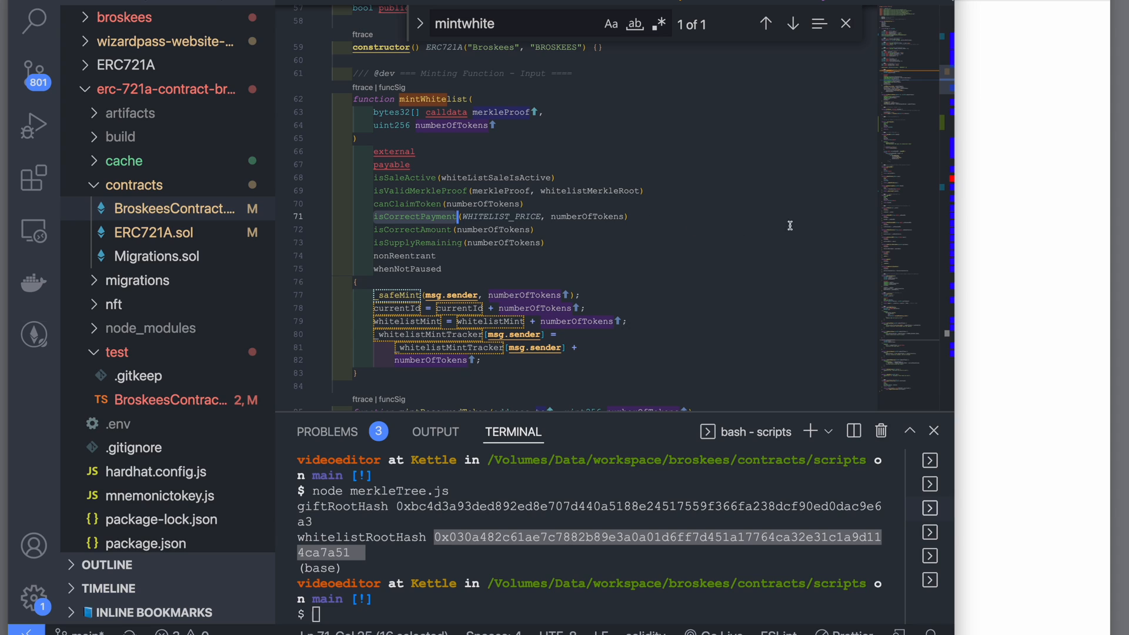
{"action": "scroll", "scroll_direction": "down", "scroll_amount": 3}
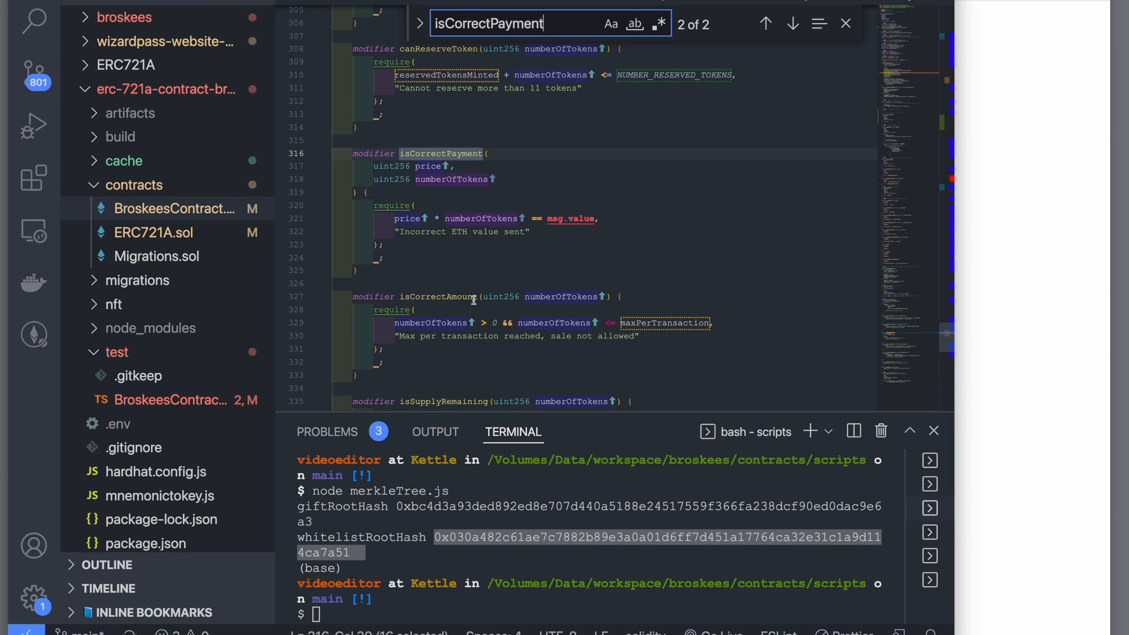
{"action": "left_click", "coordinate": [472, 296]}
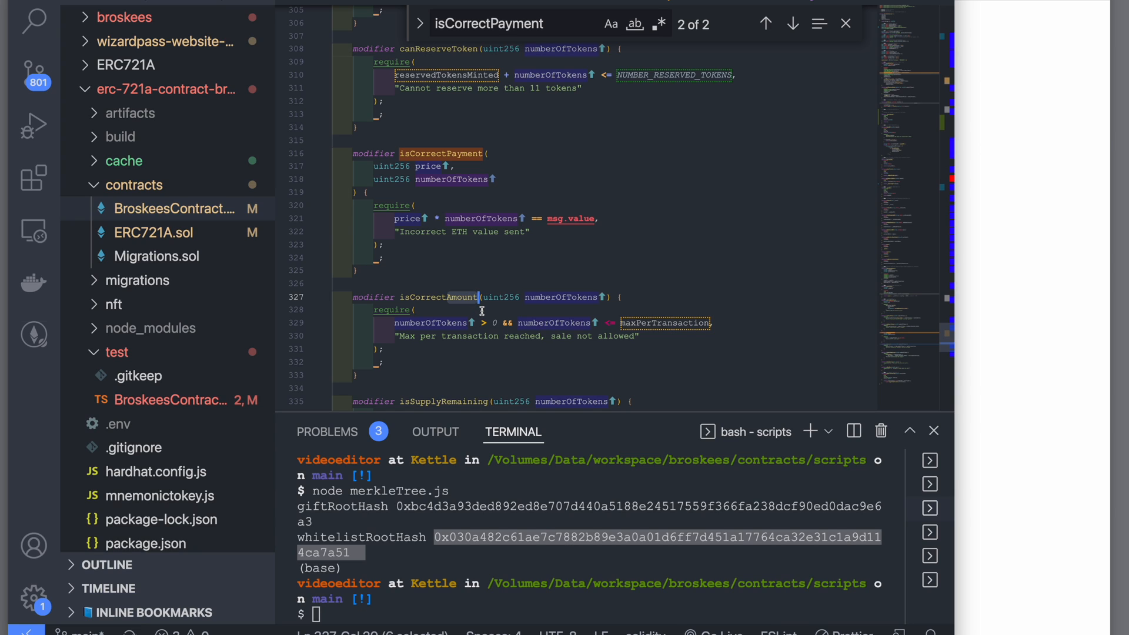
{"action": "mouse_move", "coordinate": [532, 343]}
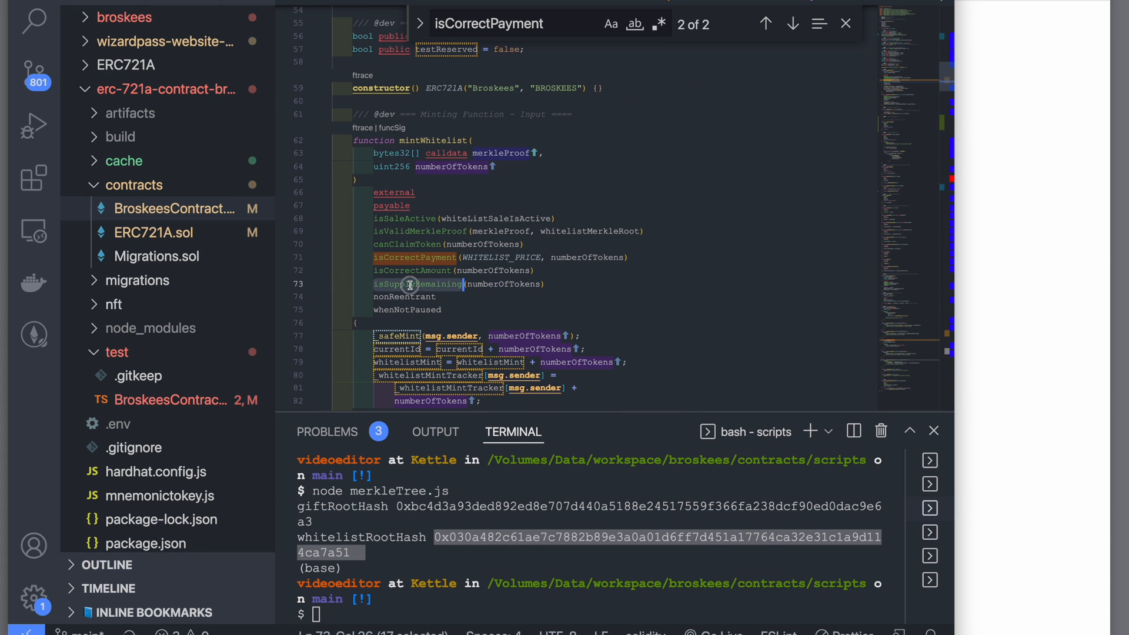
{"action": "scroll", "scroll_direction": "down", "scroll_amount": 3}
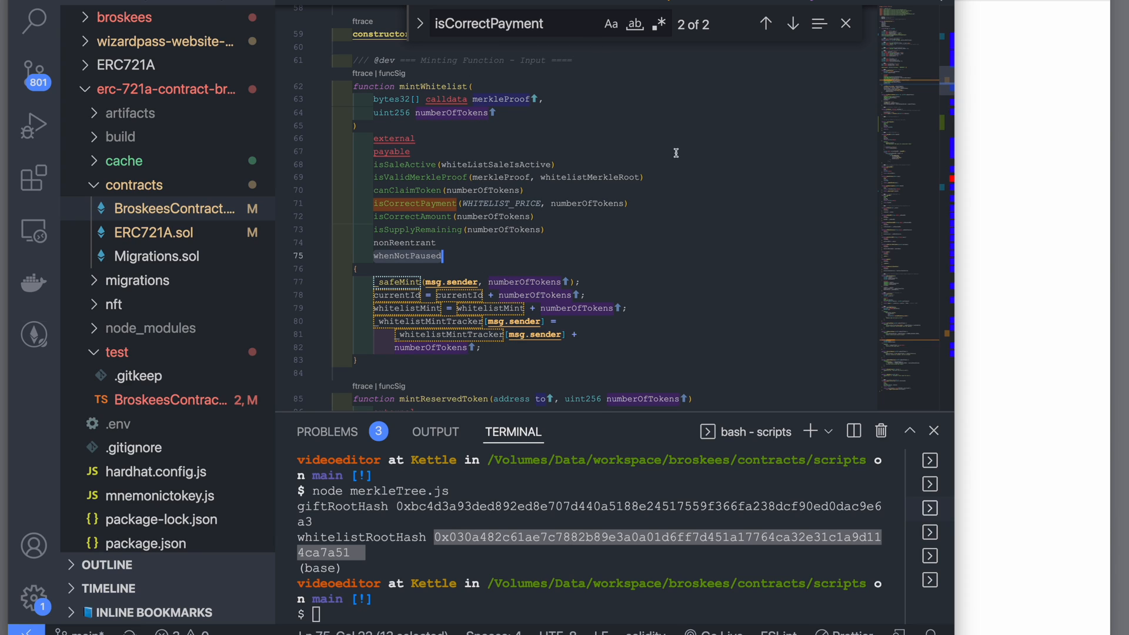
- Review the 0.1691 ether WHITELIST_PRICE and sale settings, then search for 'token'
{"action": "left_click", "coordinate": [169, 400]}
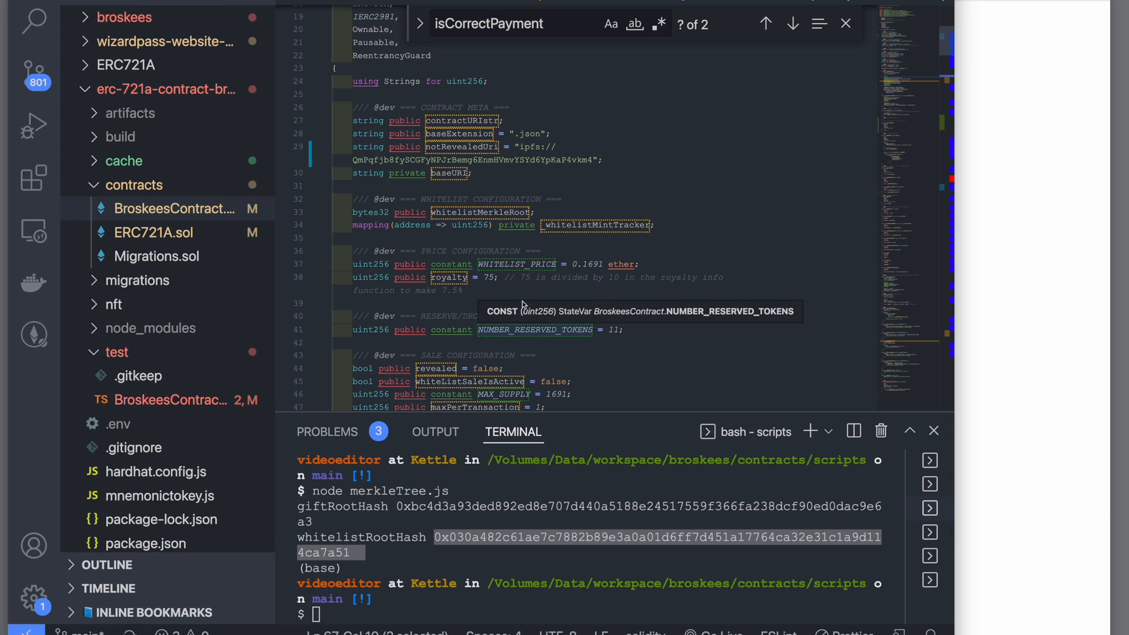
{"action": "mouse_move", "coordinate": [523, 248]}
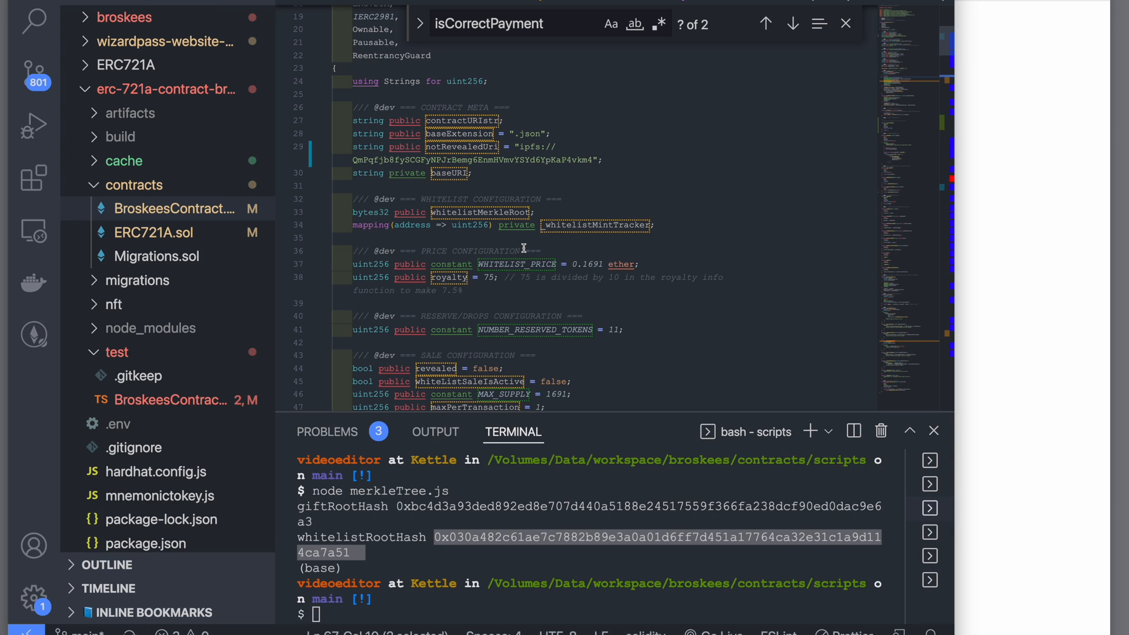
{"action": "mouse_move", "coordinate": [543, 289]}
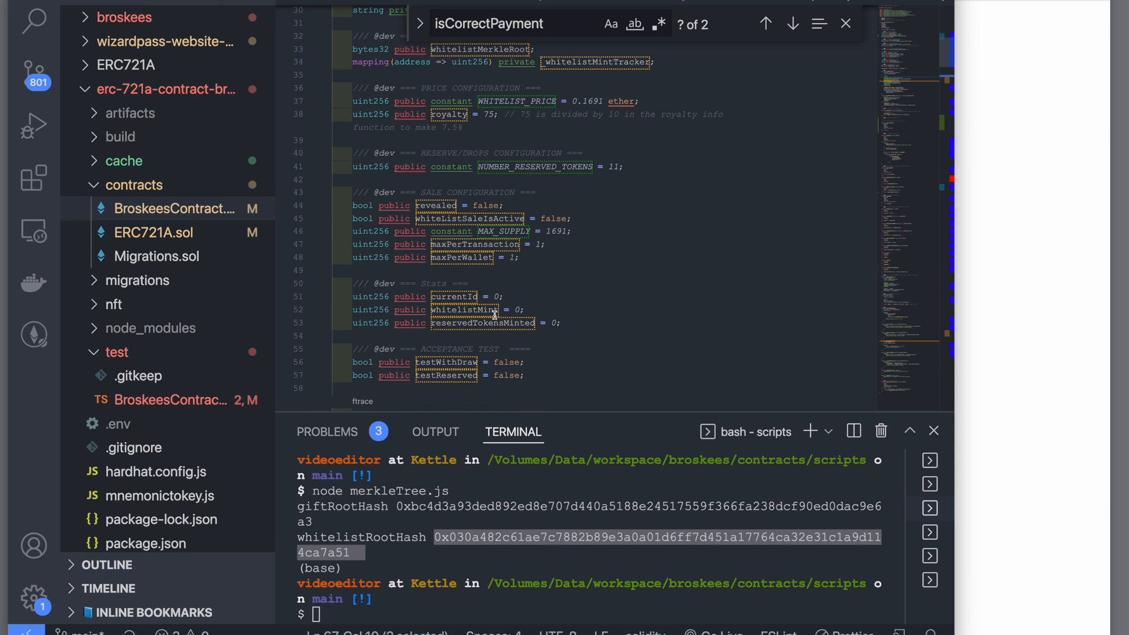
{"action": "double_click", "coordinate": [514, 100]}
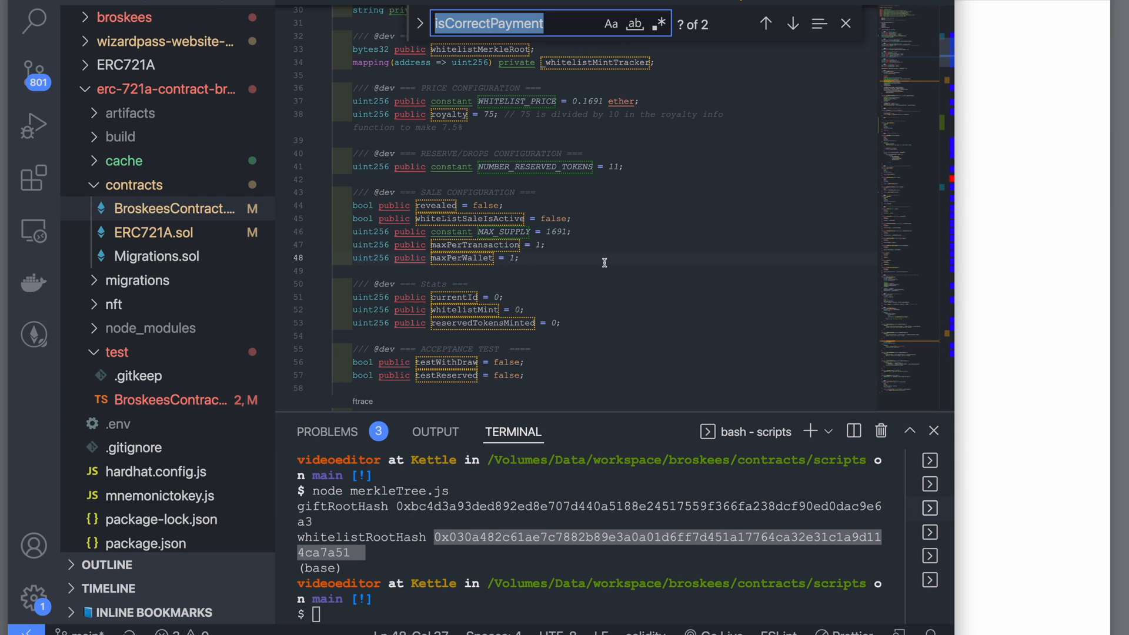
{"action": "type", "text": "tokenuri"}
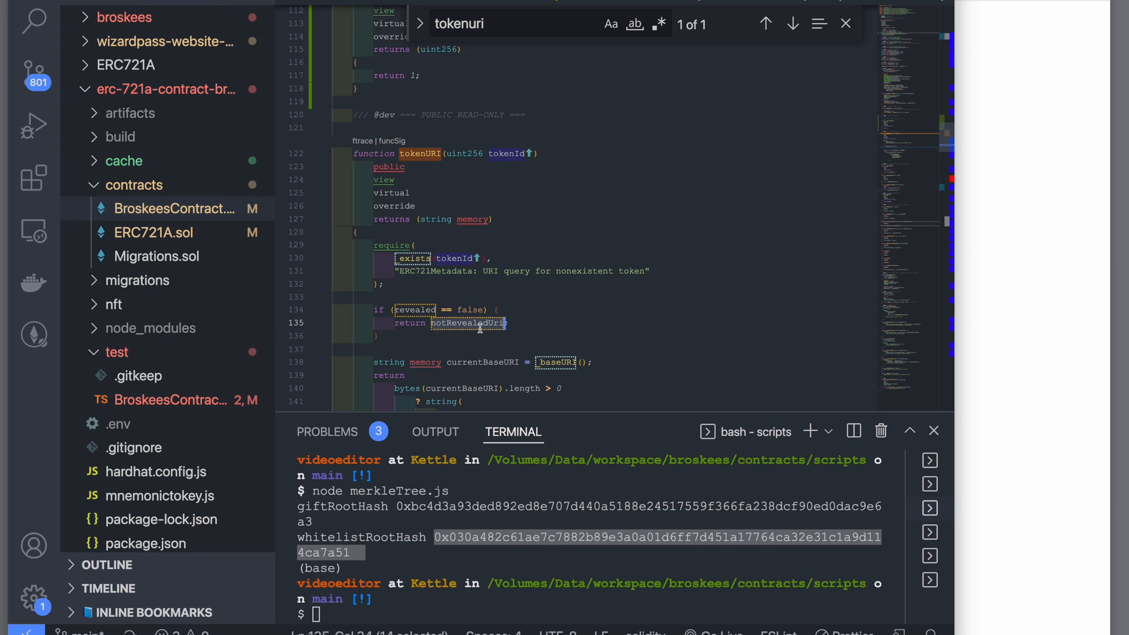
{"action": "mouse_move", "coordinate": [466, 323]}
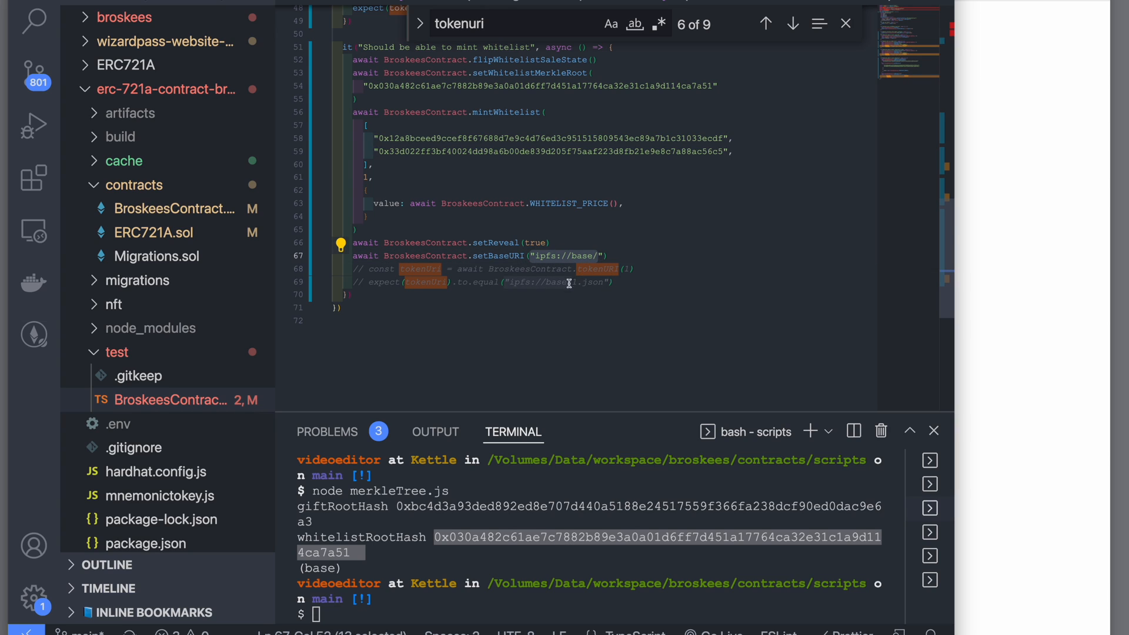
- Uncomment the tokenURI(1) lookup and its ipfs://base/1.json expectation in the test
{"action": "left_click", "coordinate": [792, 24]}
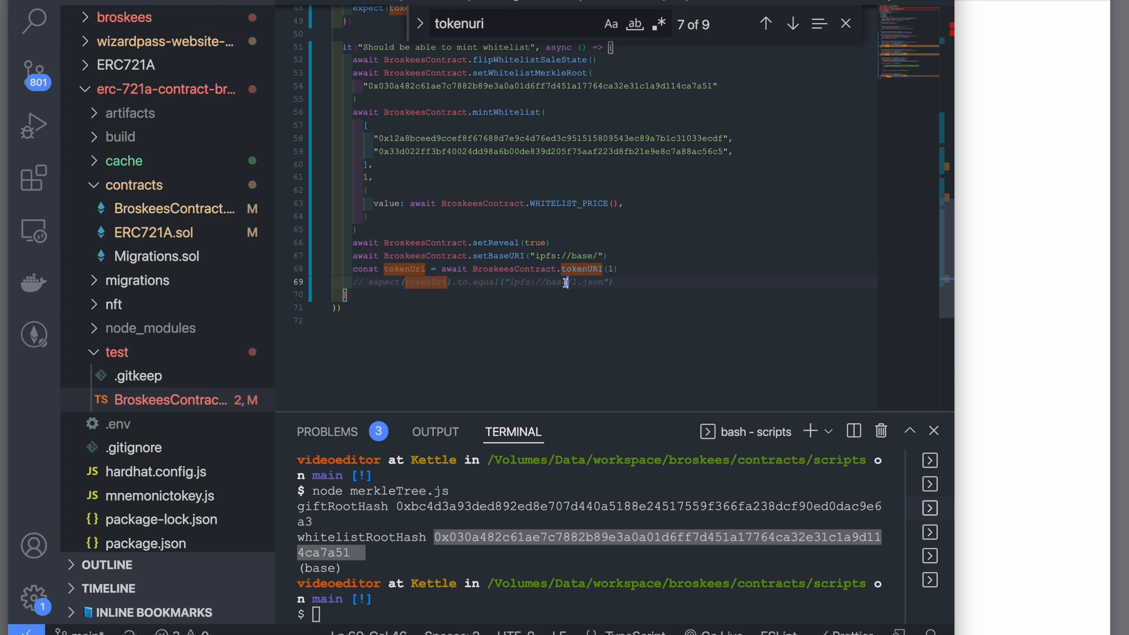
{"action": "left_click", "coordinate": [792, 24]}
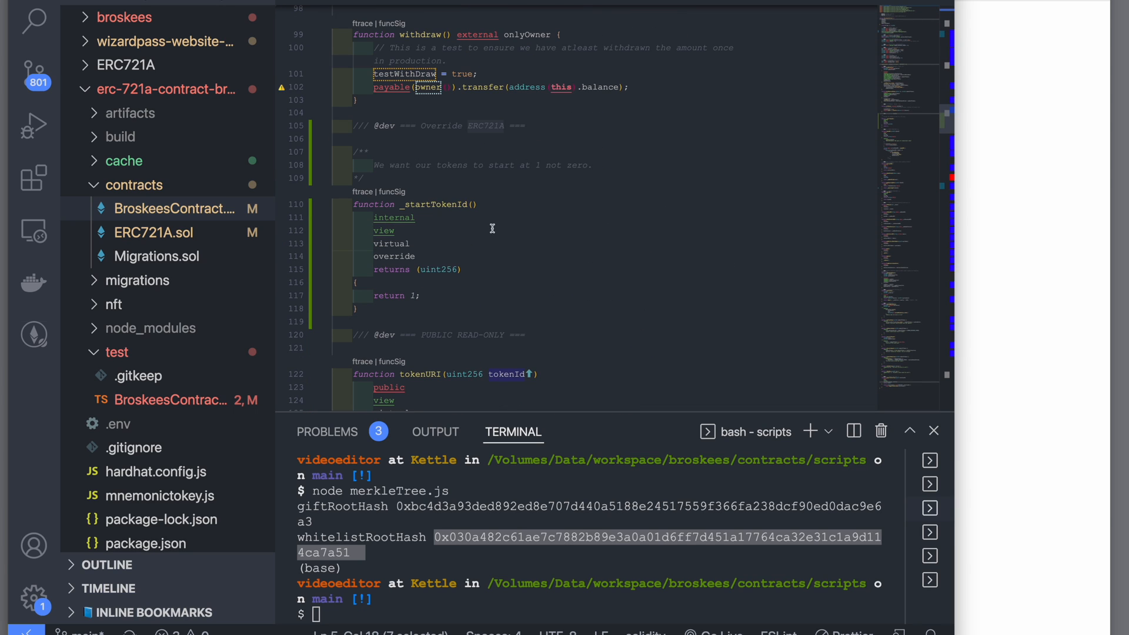
{"action": "left_click", "coordinate": [172, 399]}
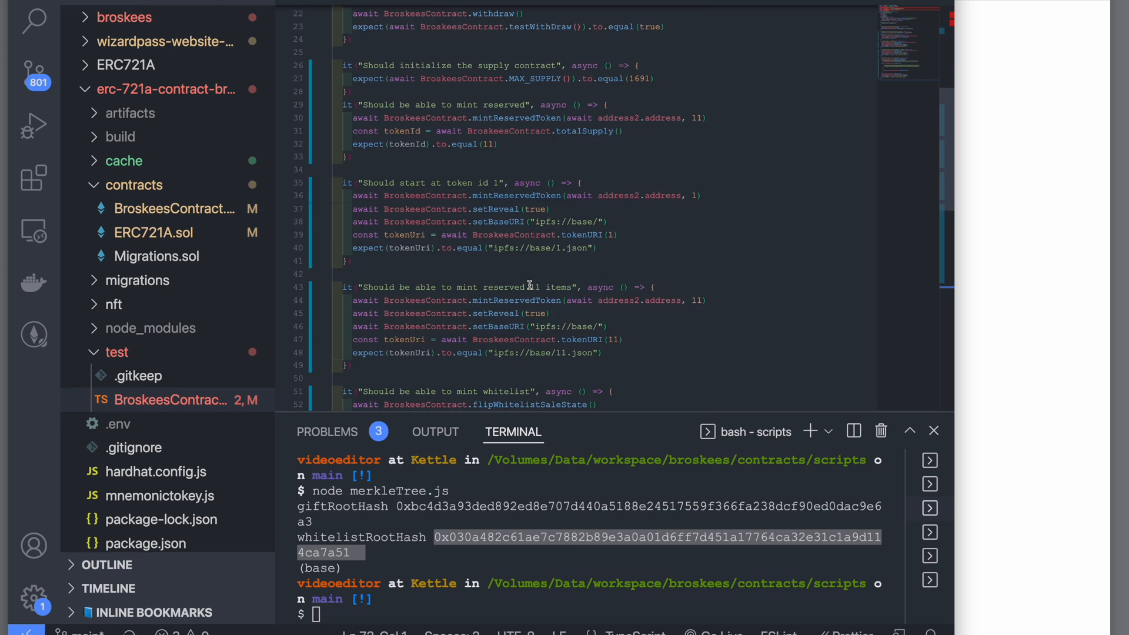
{"action": "scroll", "scroll_direction": "down", "scroll_amount": 3}
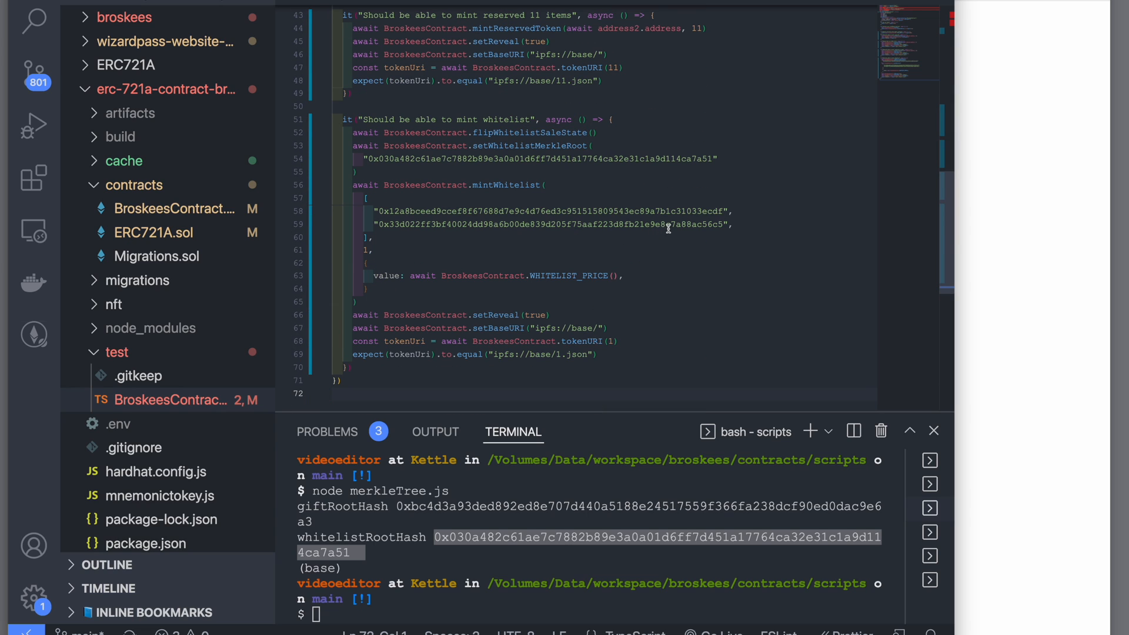
{"action": "left_click", "coordinate": [333, 394]}
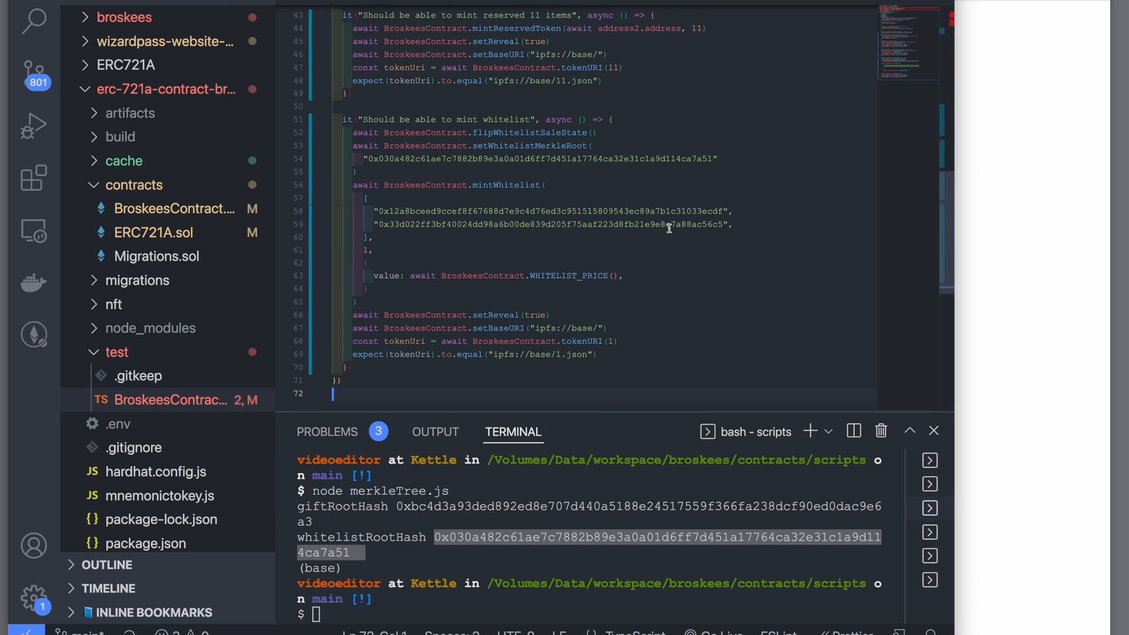